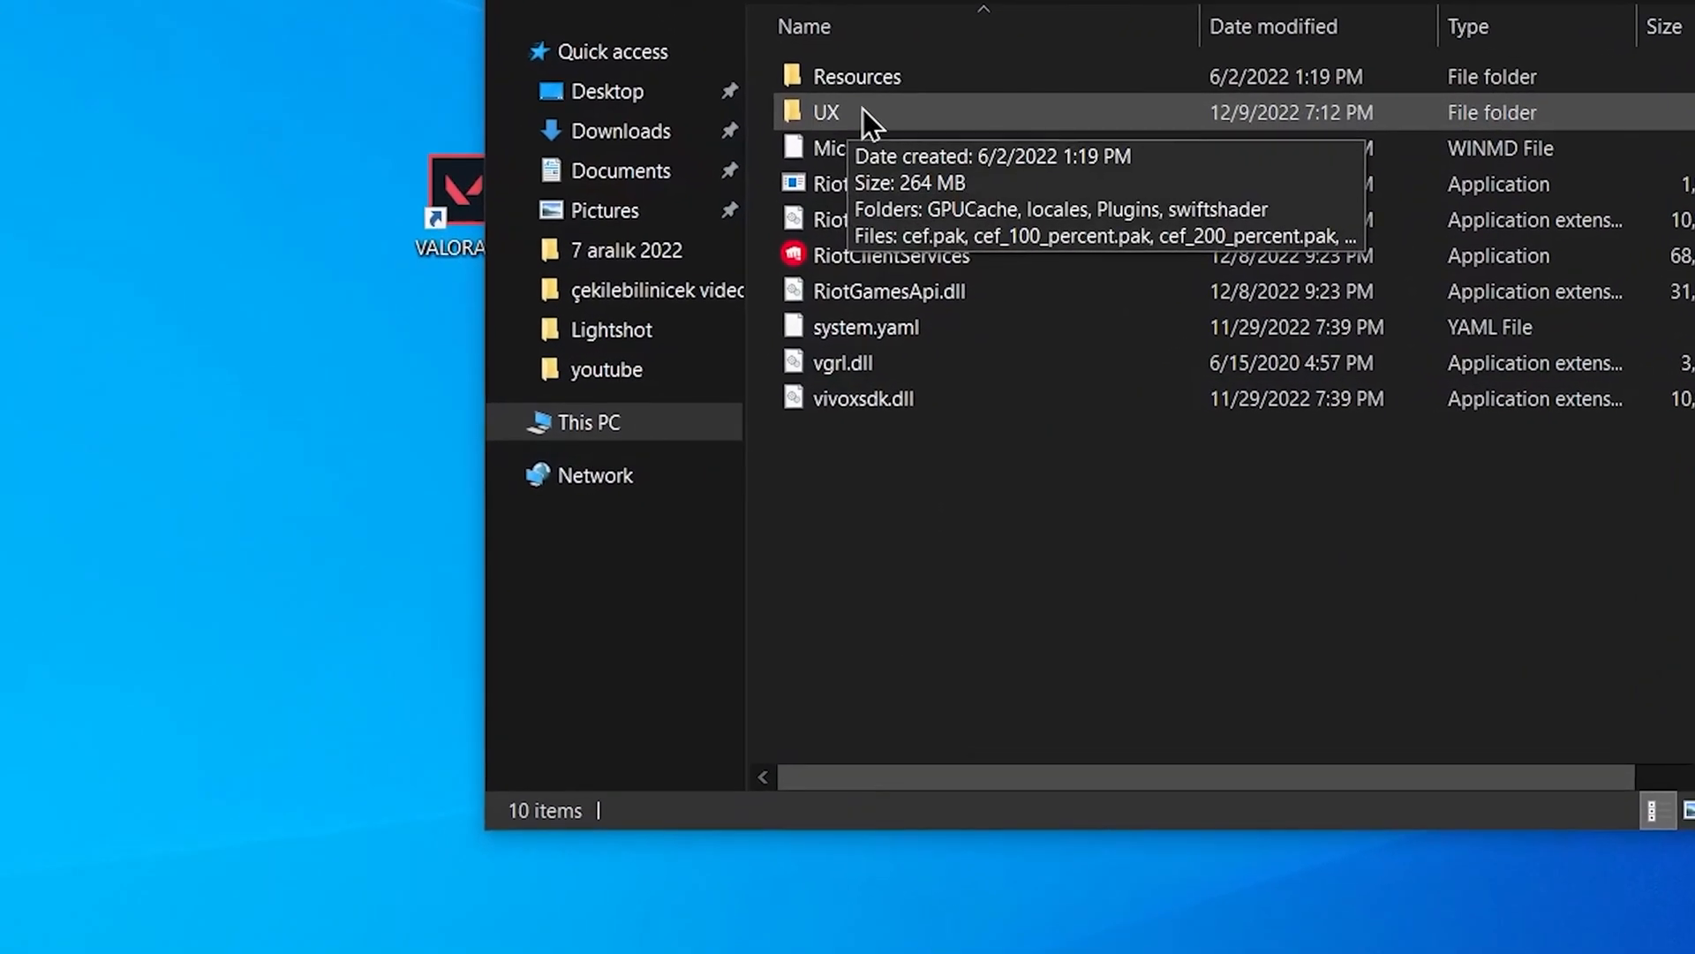
# Open the UX folder and select the RiotClientUx application.
pyautogui.doubleClick(827, 112)
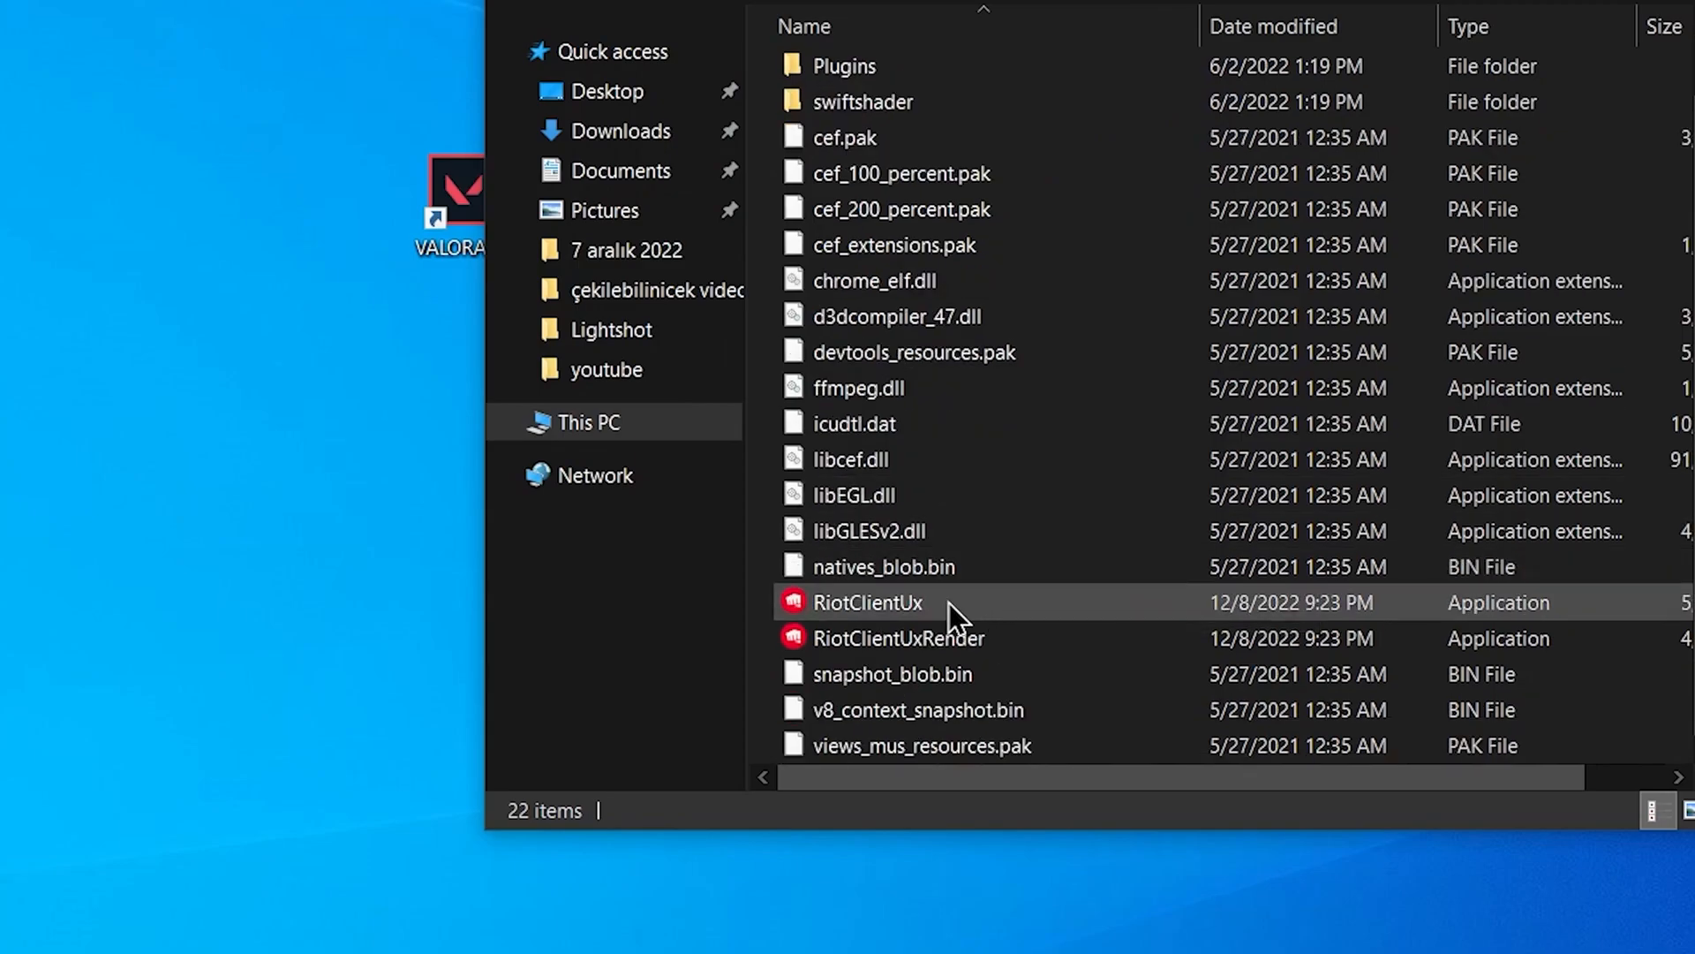
pyautogui.click(867, 602)
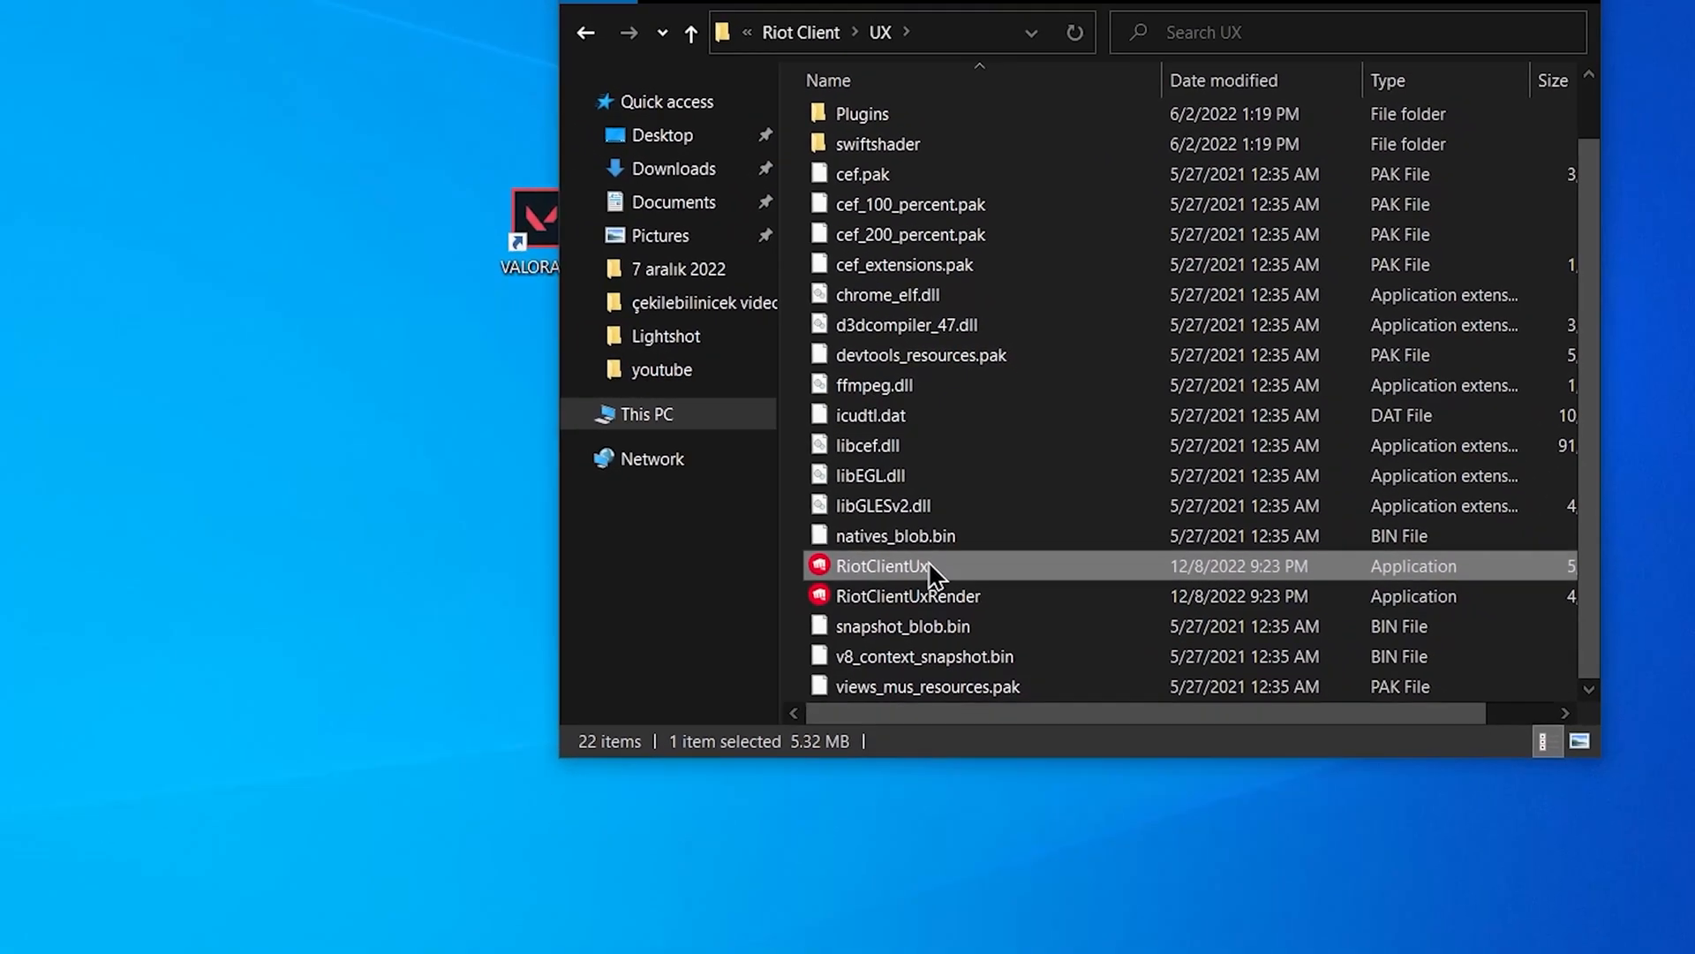
pyautogui.doubleClick(880, 565)
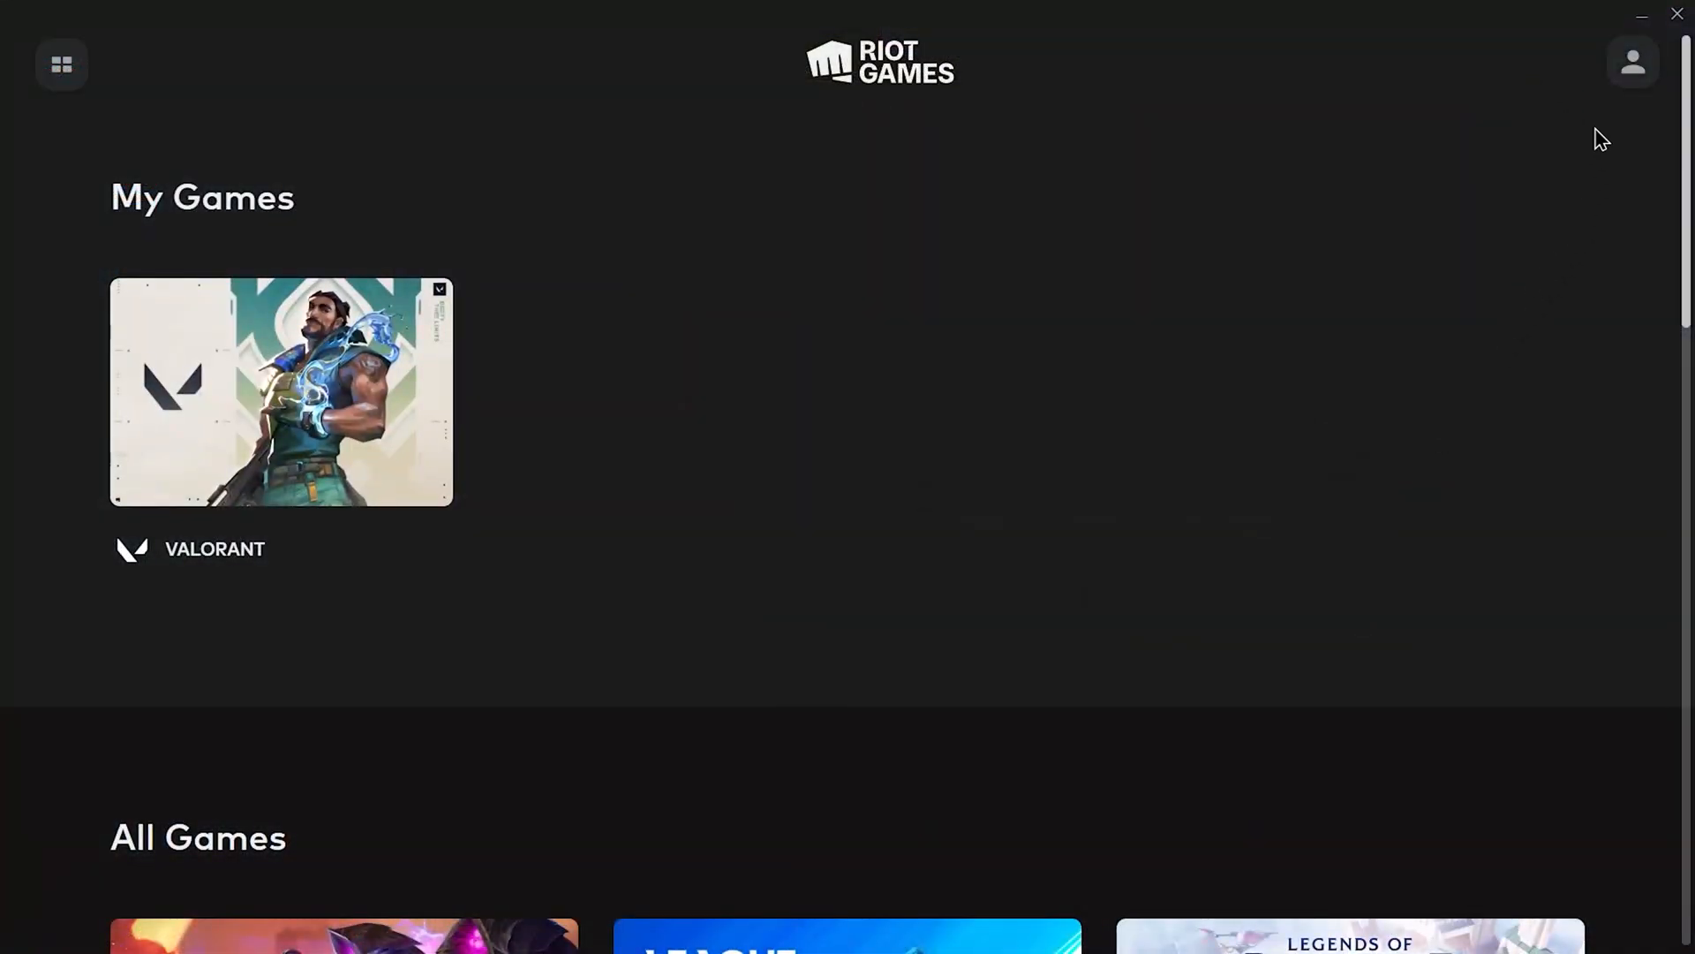
pyautogui.click(1633, 62)
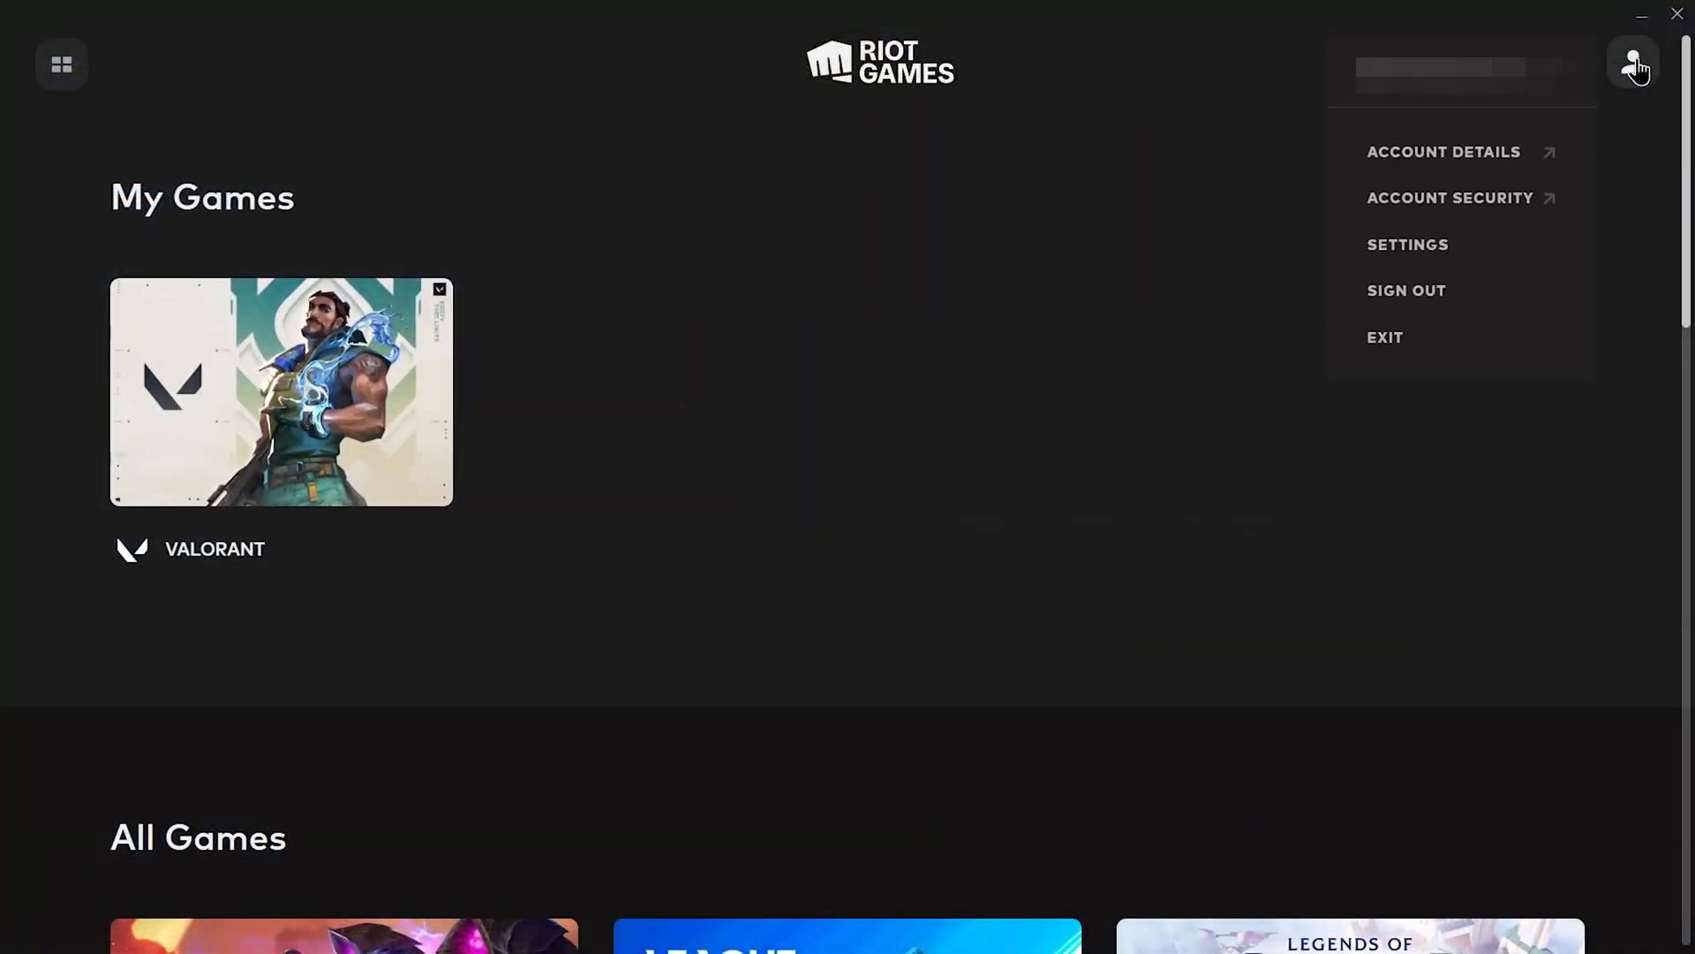
pyautogui.click(1405, 290)
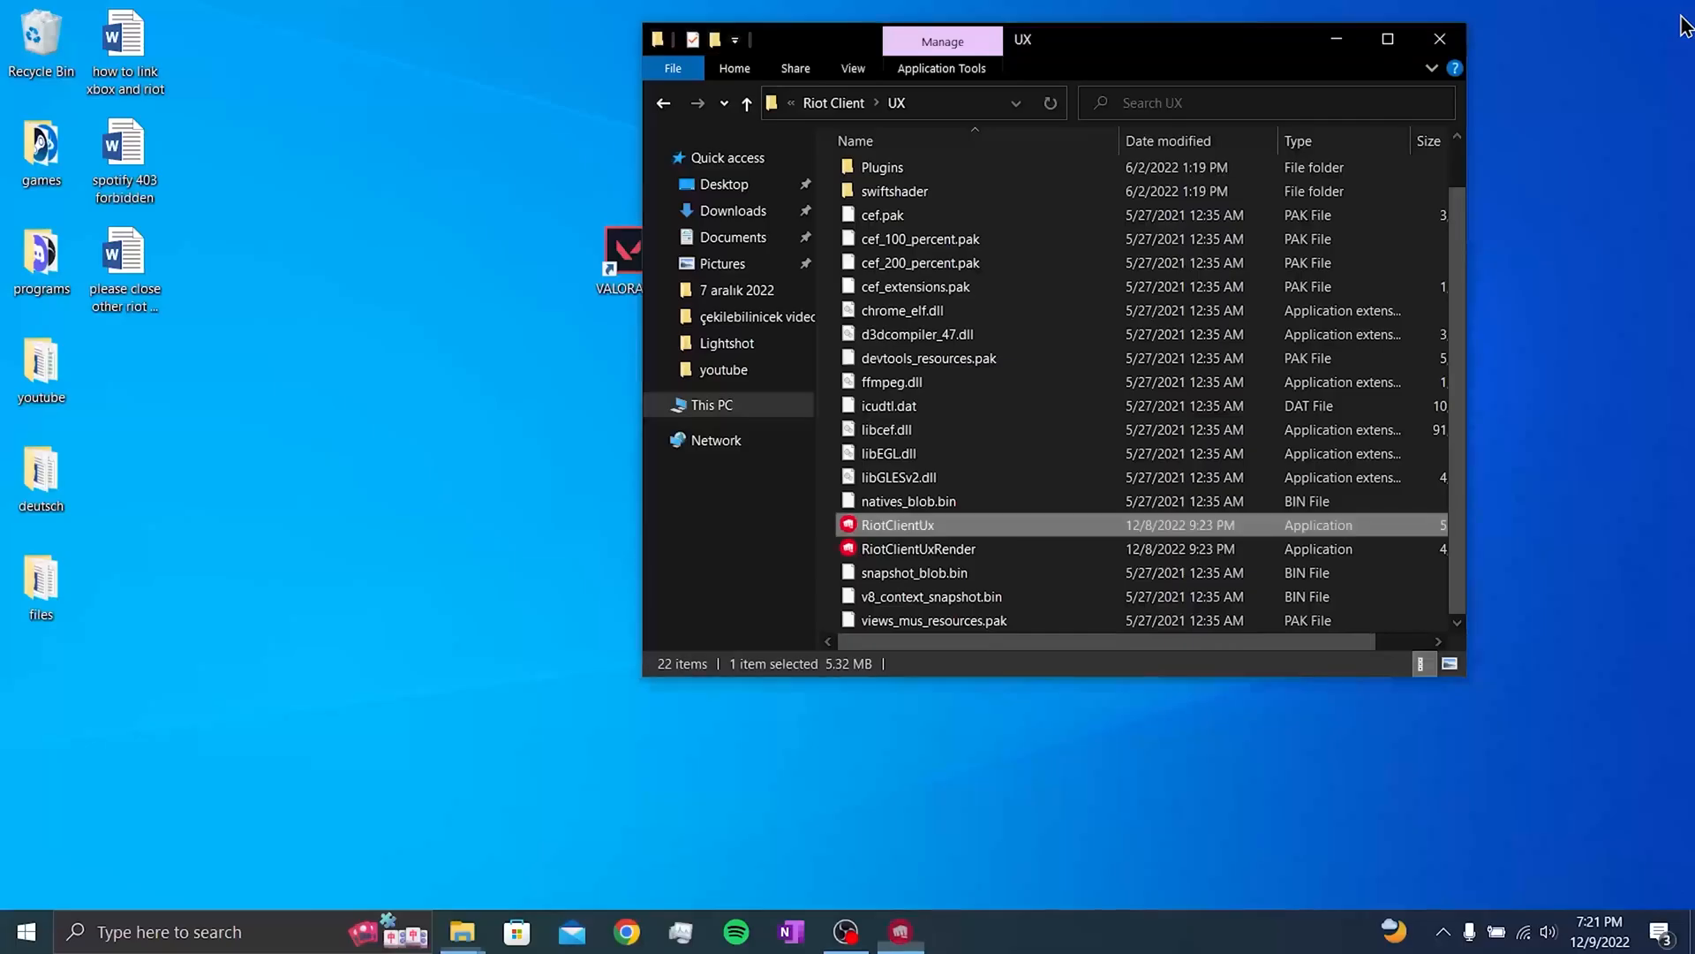
# Close the Riot Client folder window to return to the desktop.
pyautogui.click(1439, 39)
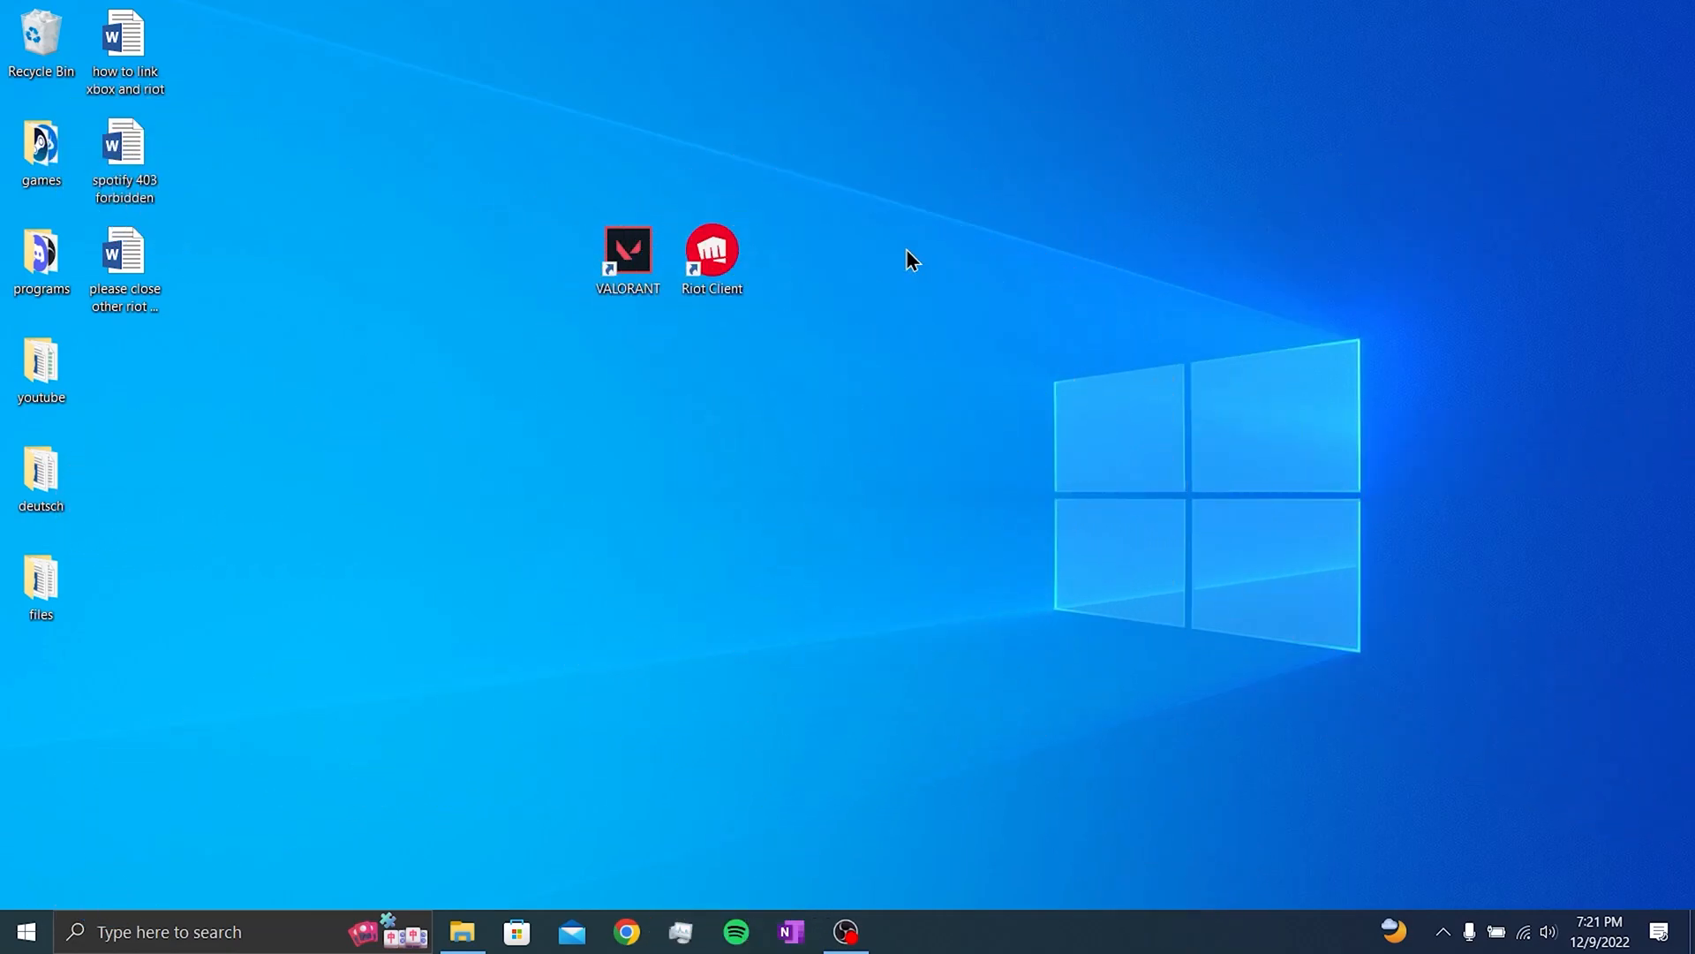
pyautogui.moveTo(1124, 361)
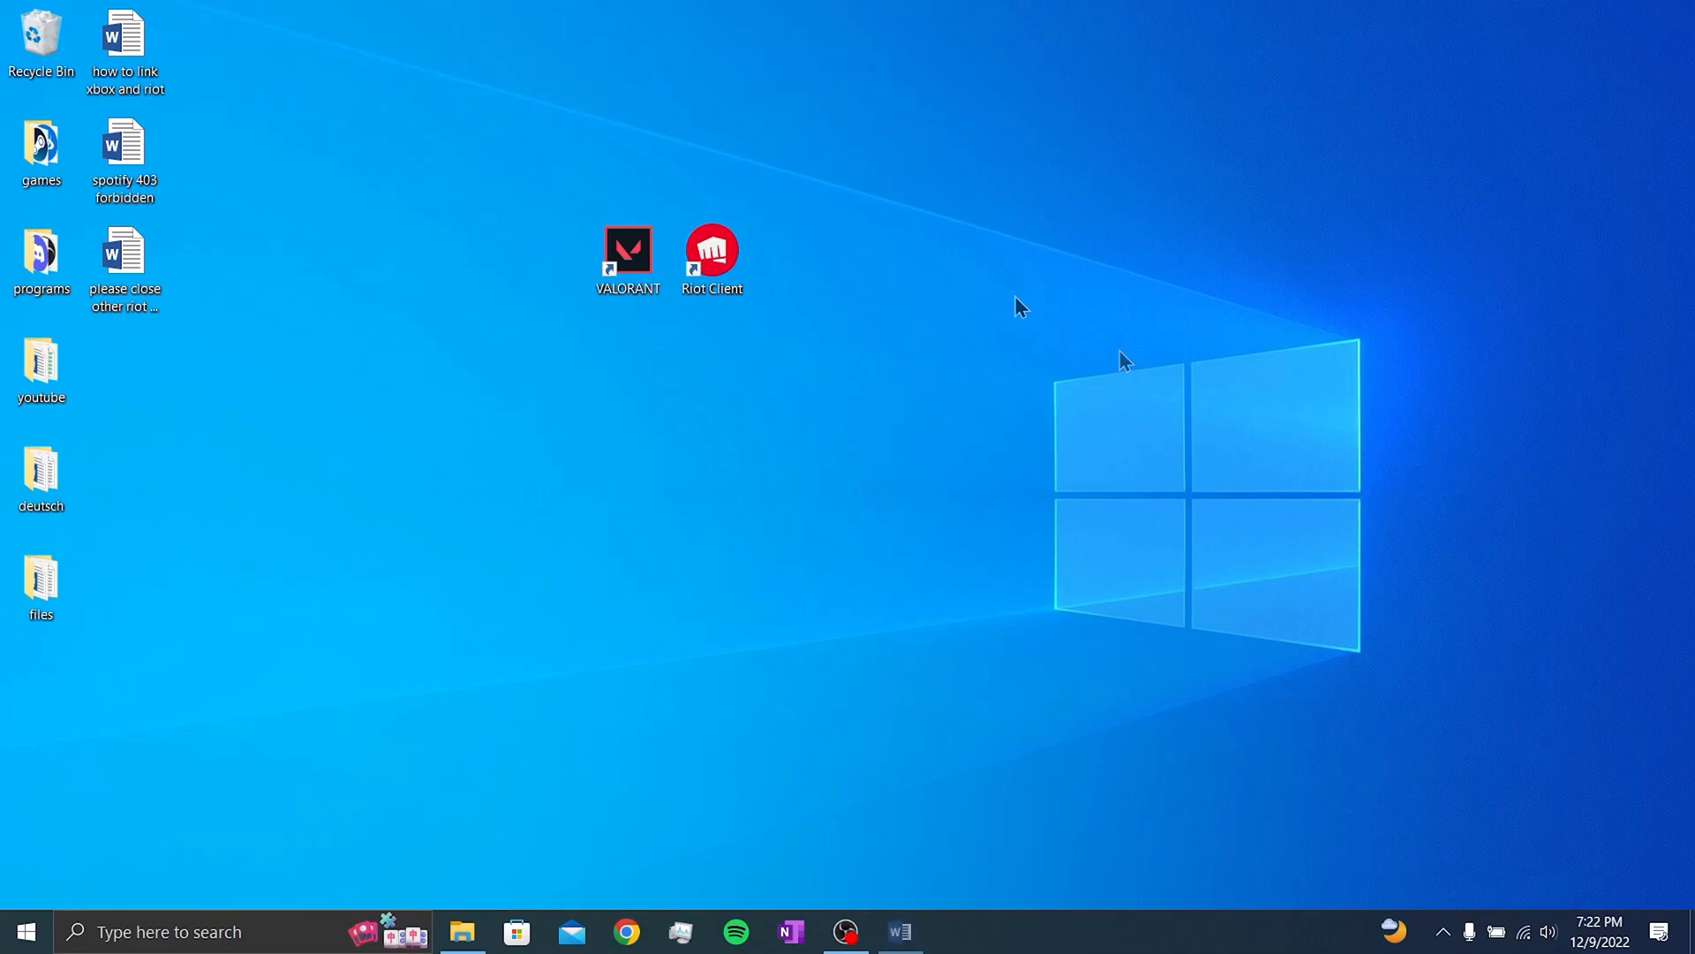
# Open the AppData folder from the Win+R Run prompt.
pyautogui.press('Win+r')
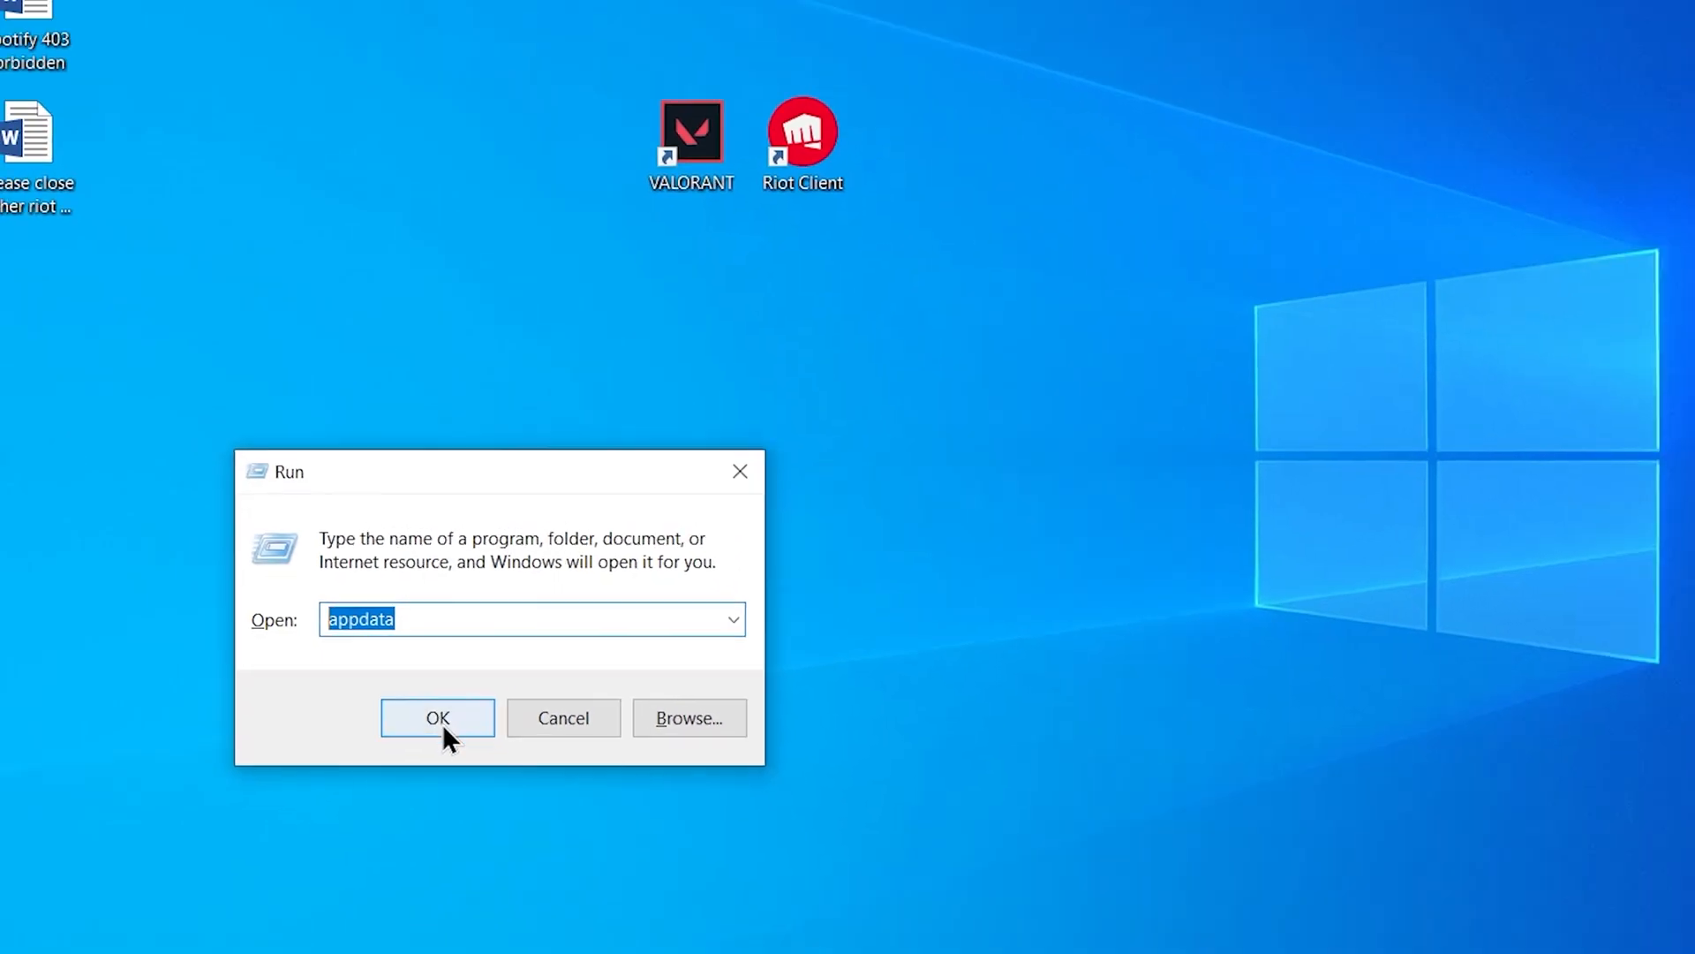
pyautogui.click(437, 717)
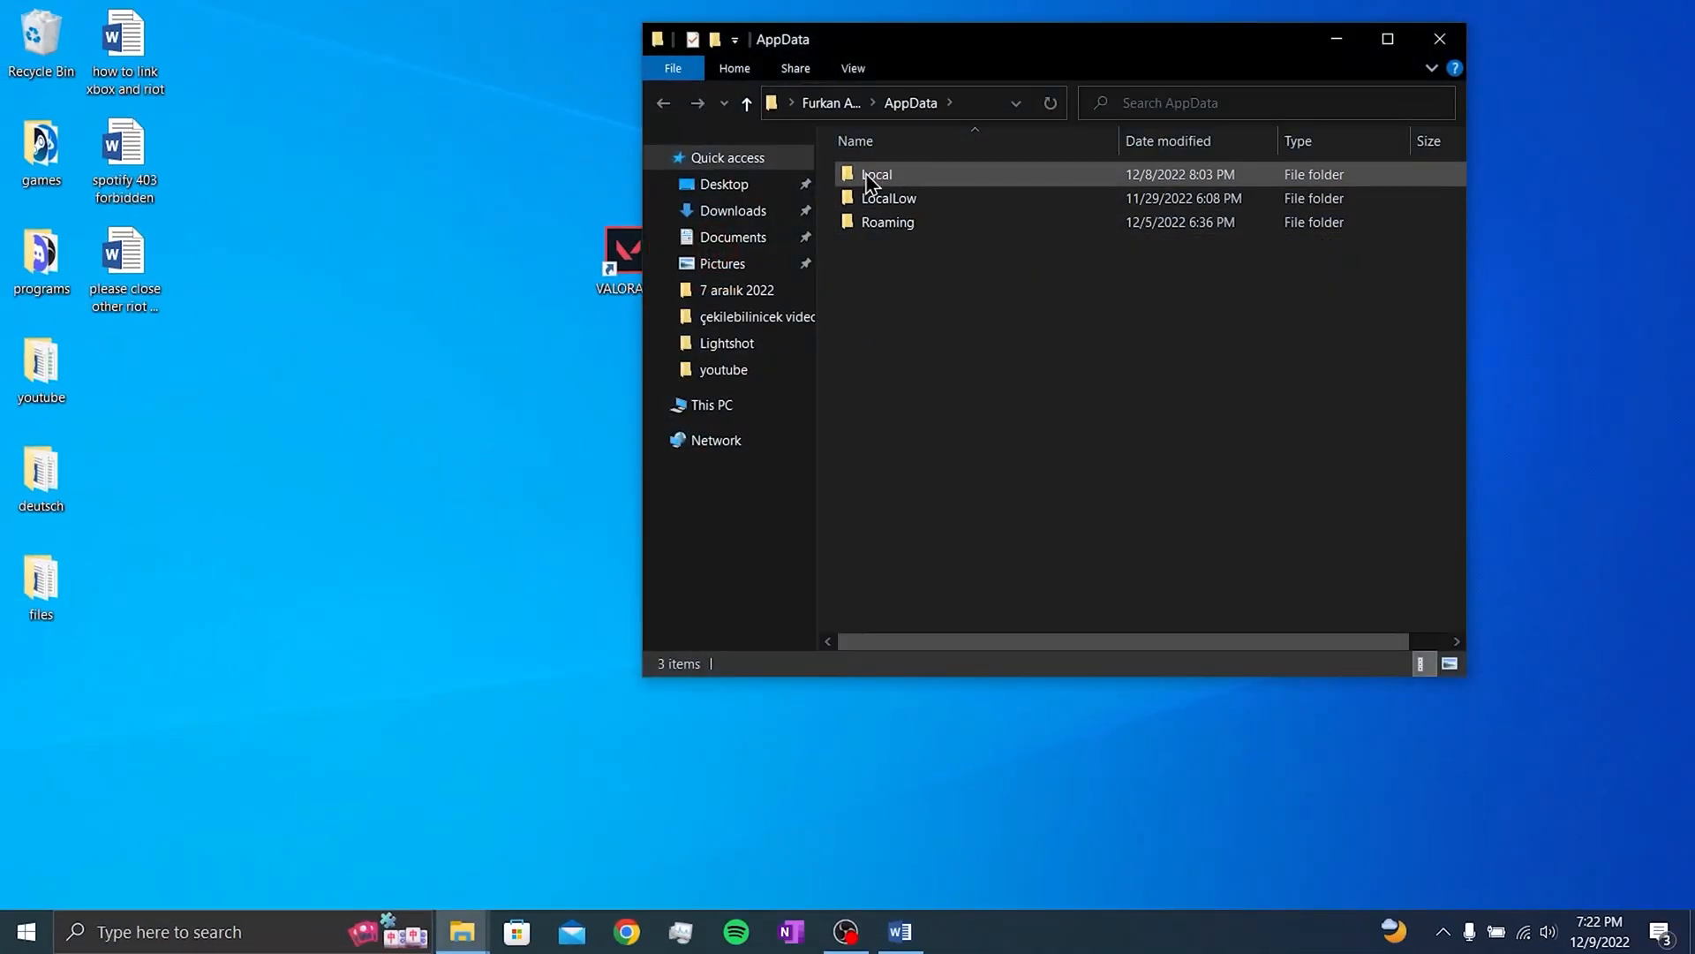
# Delete Install VALORANT, Riot Client and VALORANT from Local\Riot Games, then close Explorer.
pyautogui.doubleClick(876, 174)
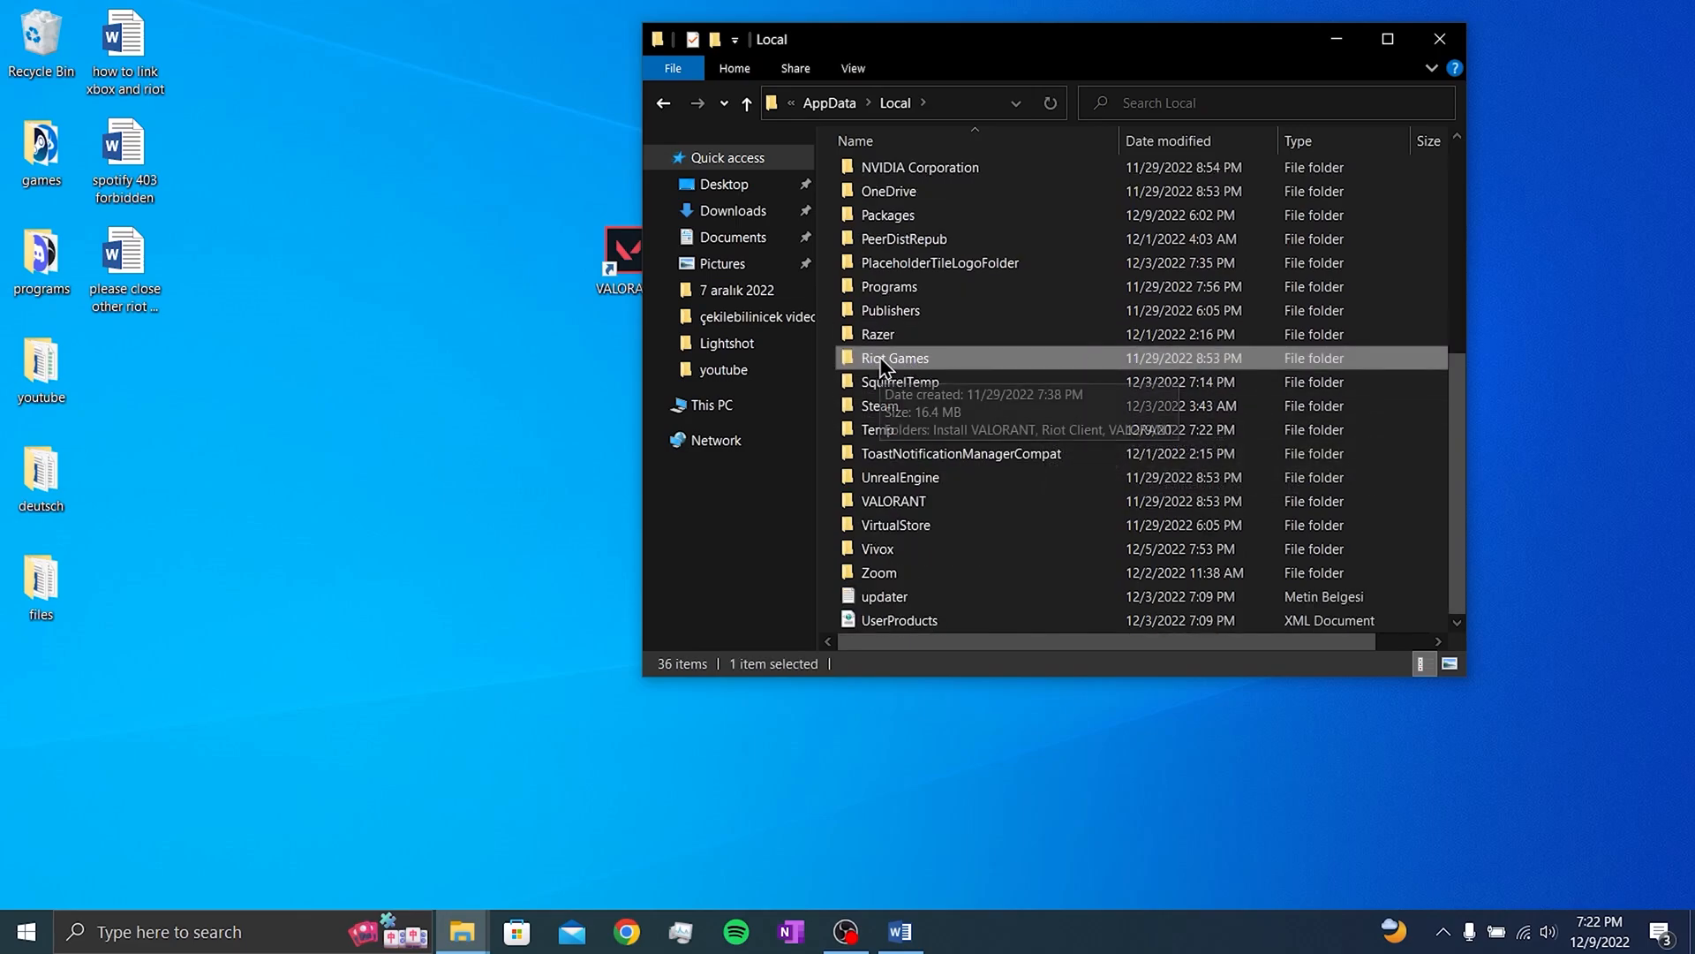
pyautogui.doubleClick(892, 357)
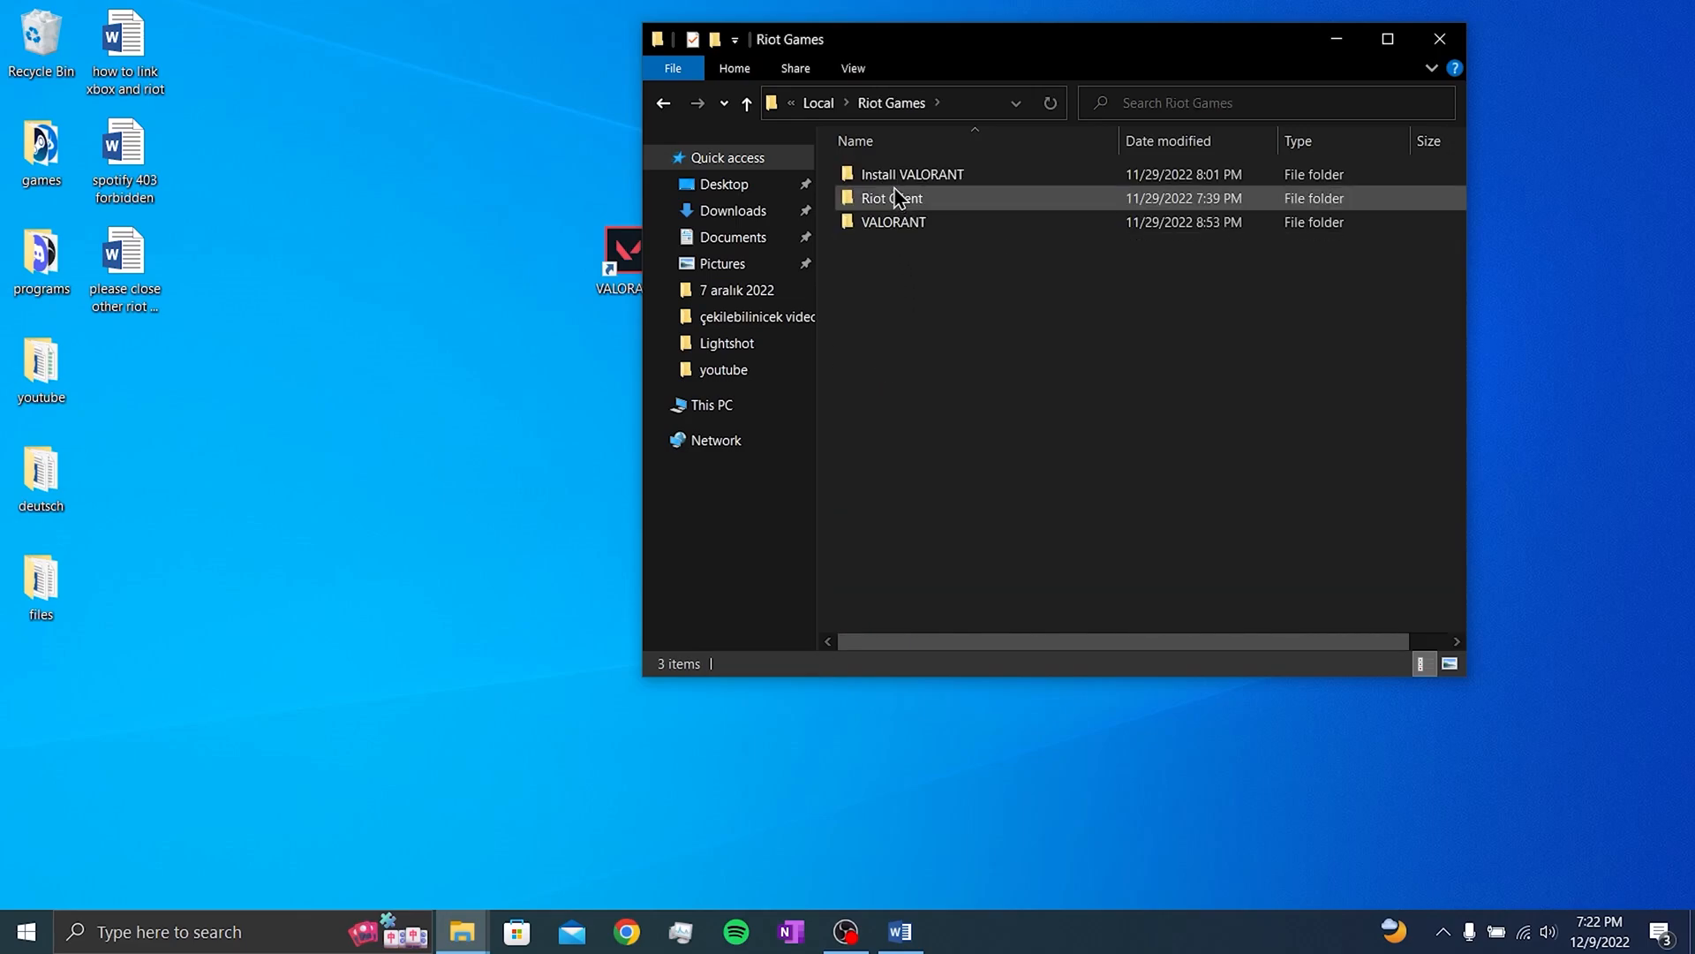
pyautogui.click(893, 221)
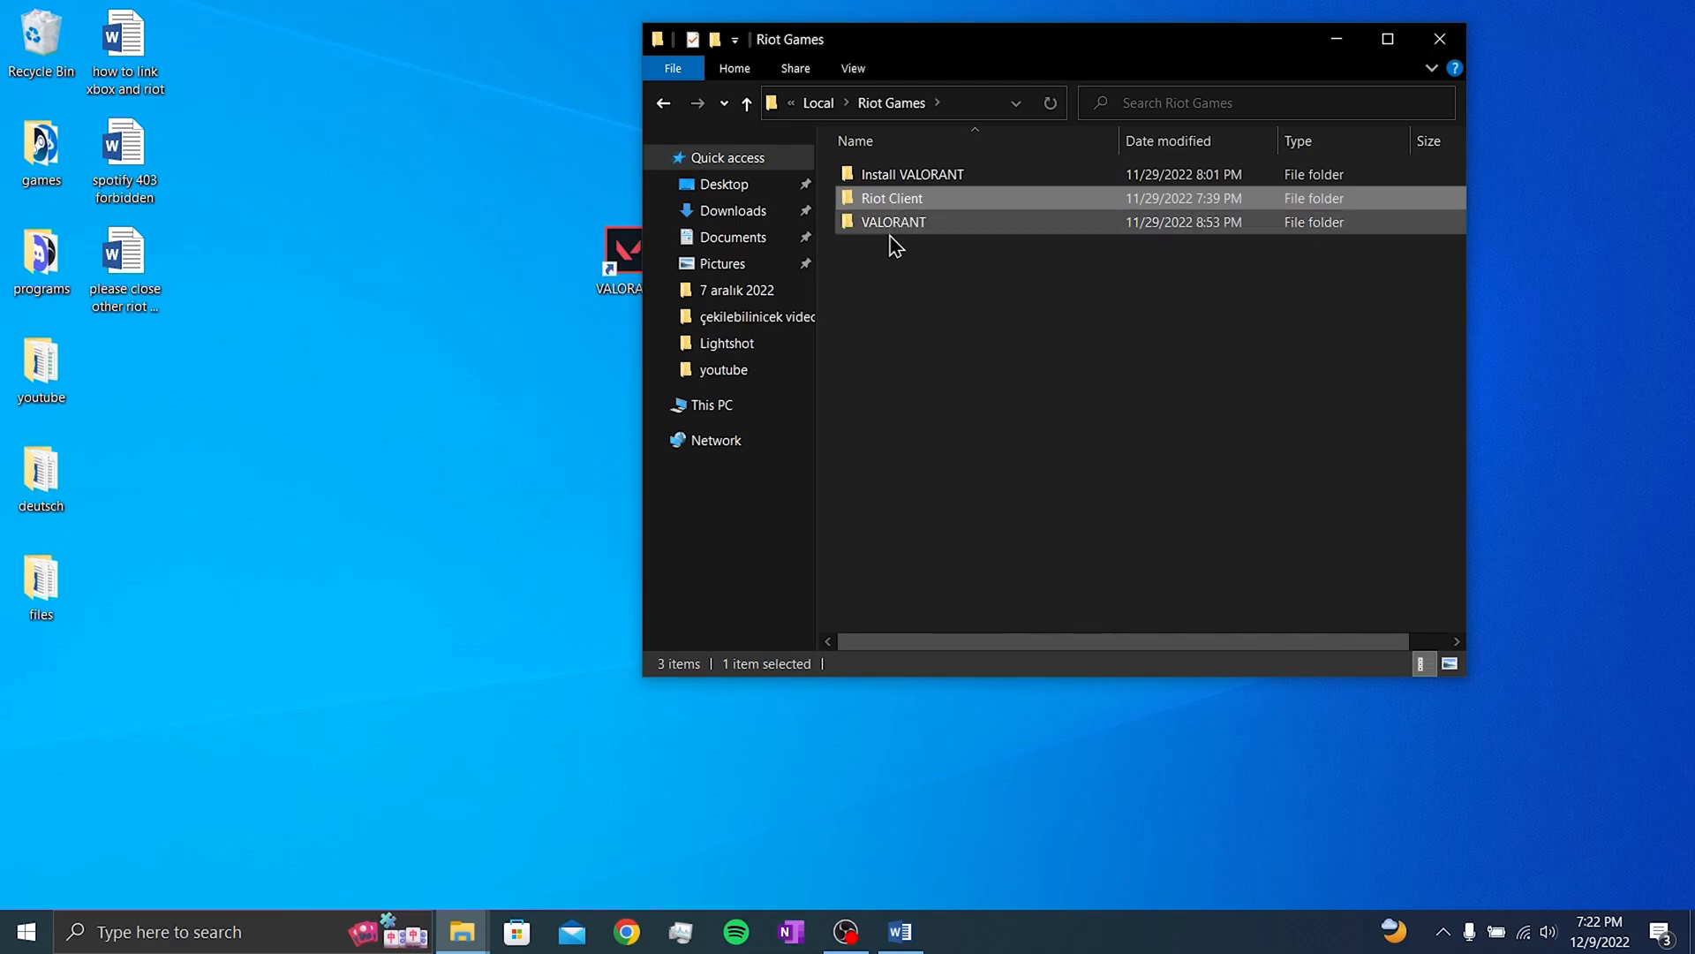
pyautogui.press('ctrl+a')
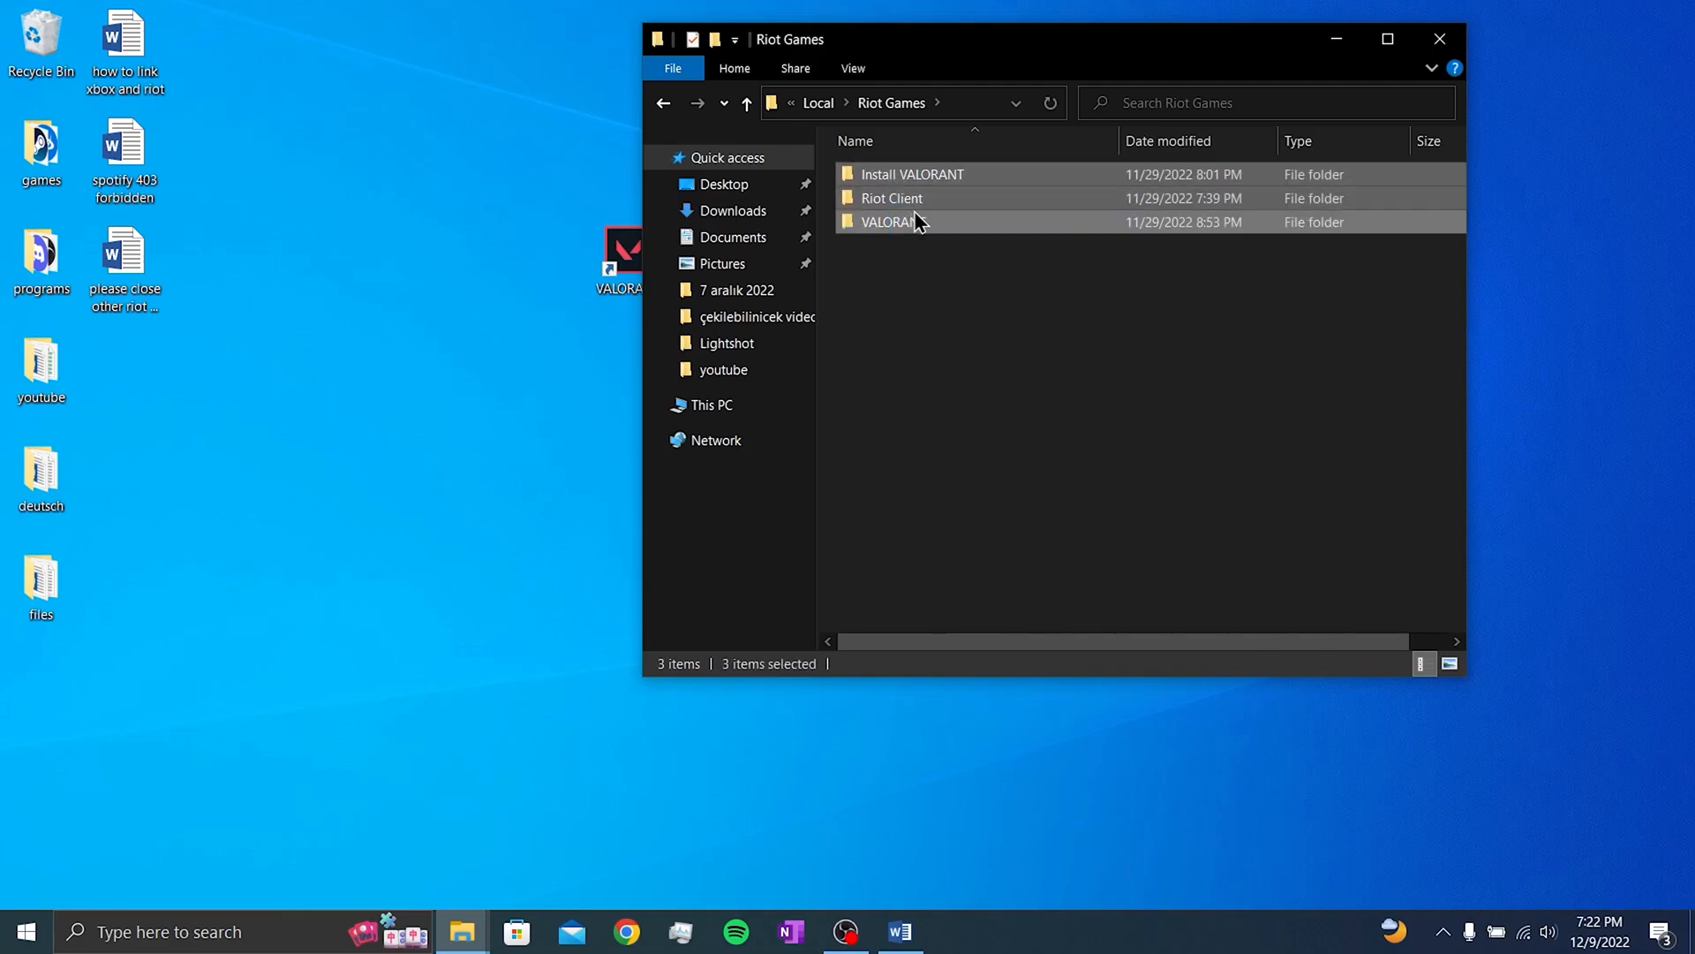
pyautogui.rightClick(886, 222)
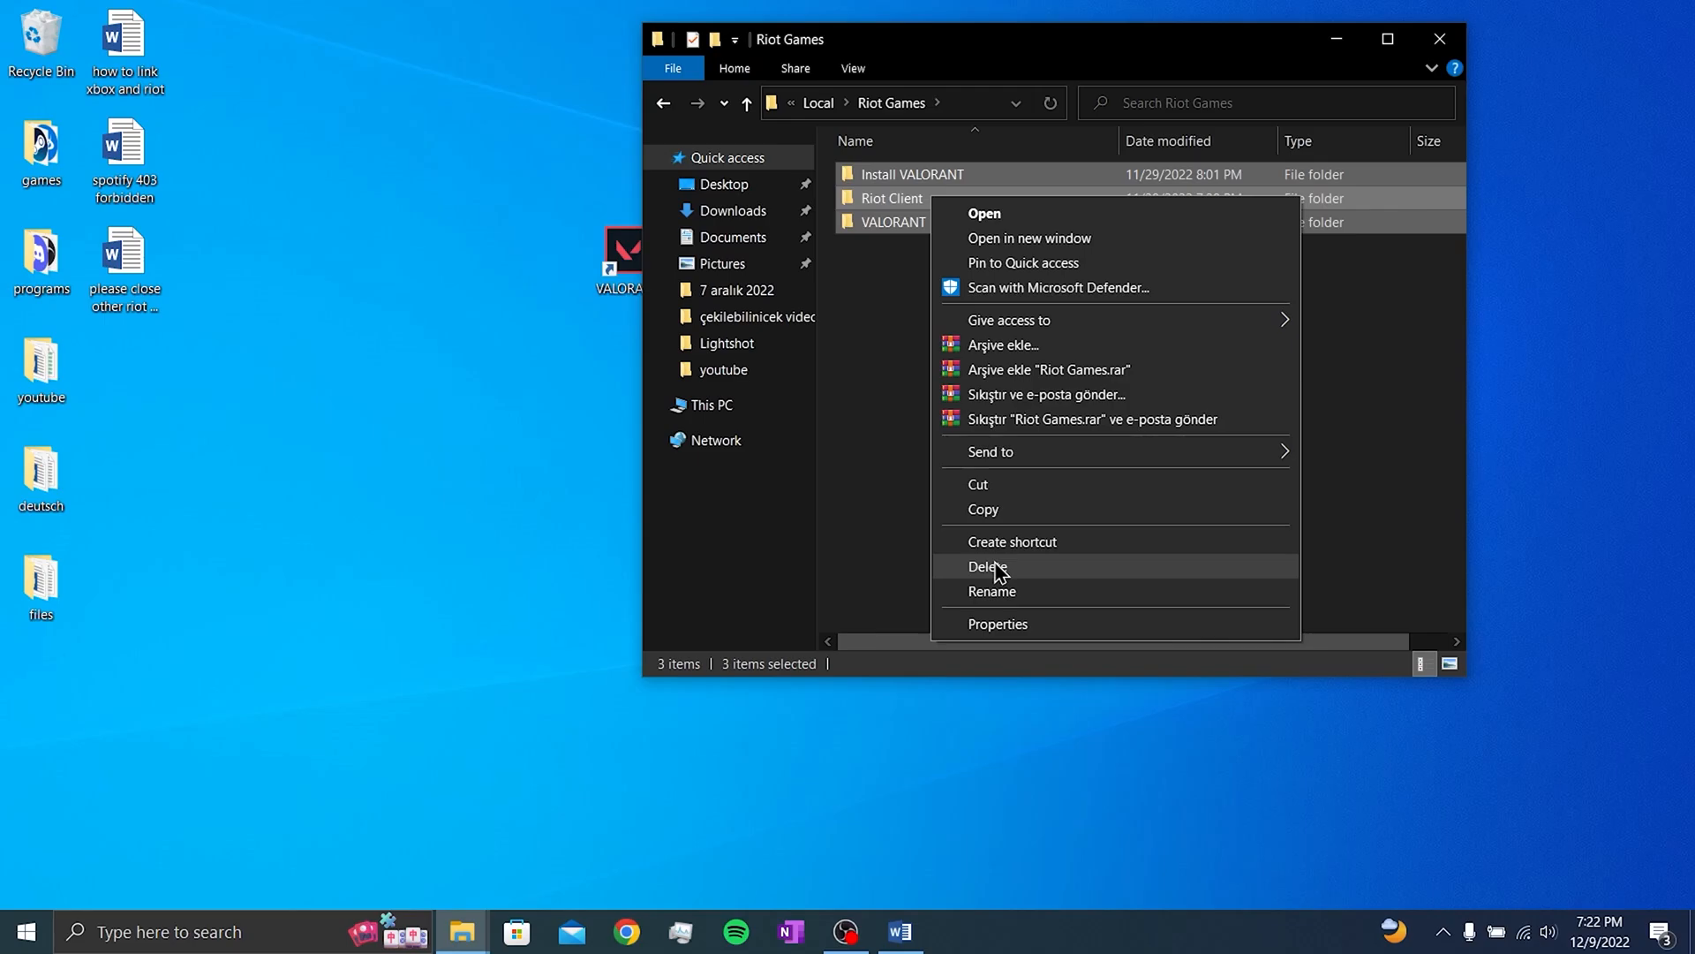
pyautogui.click(986, 566)
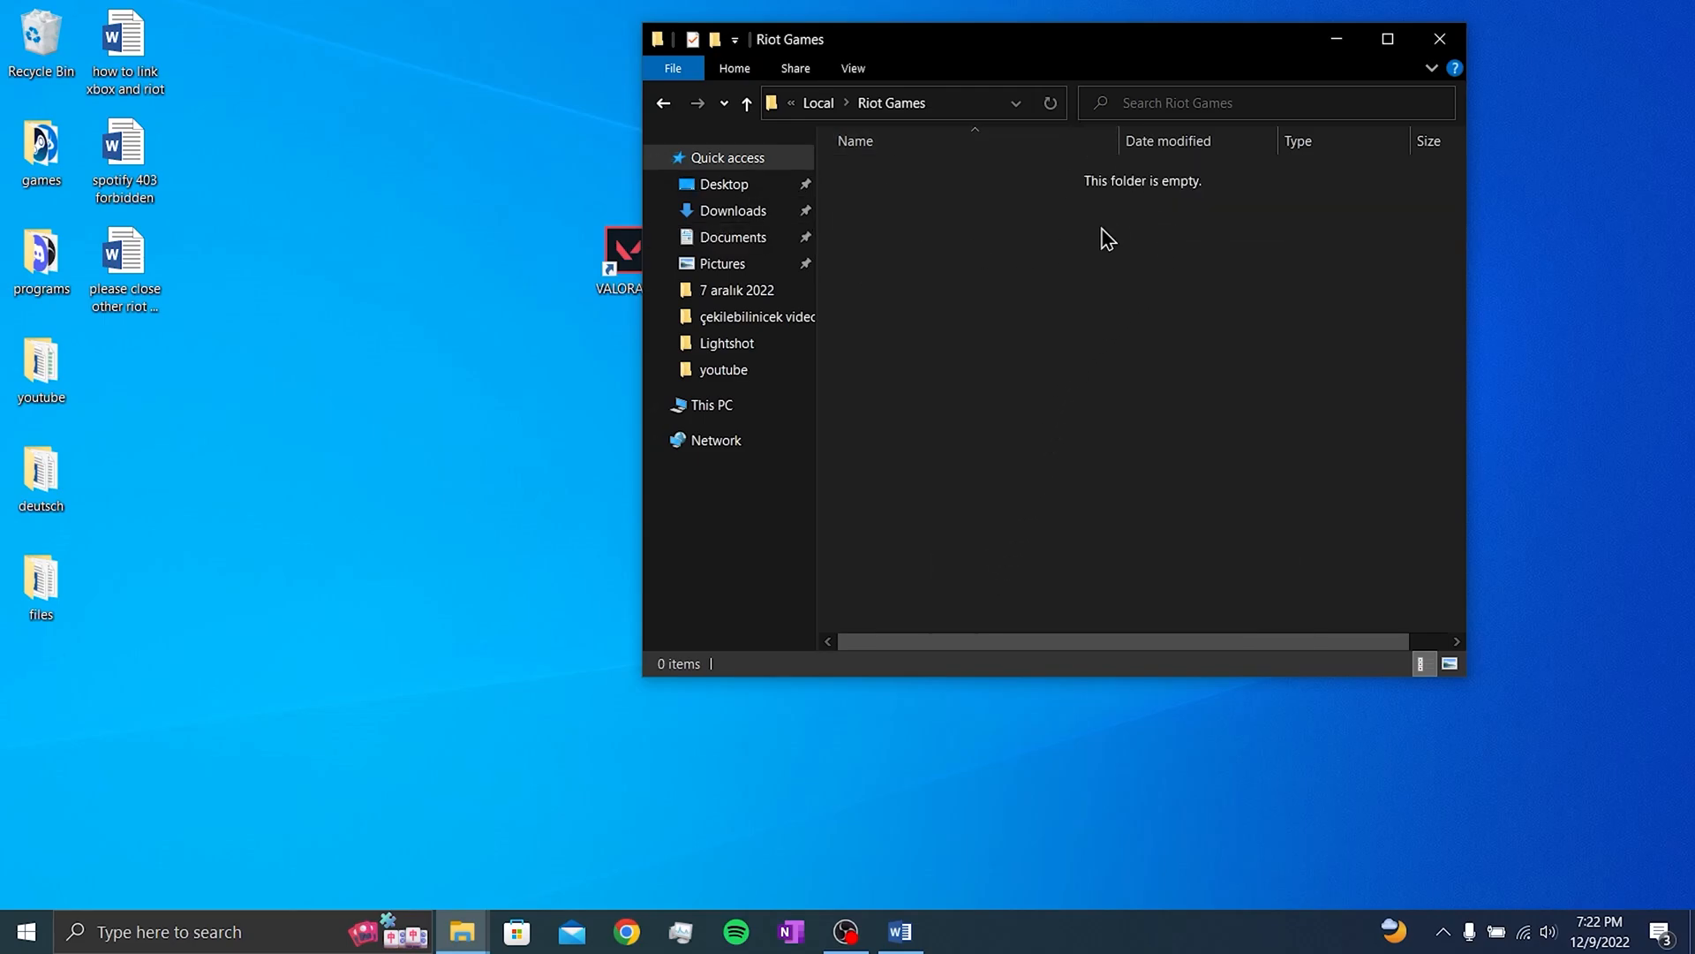
pyautogui.click(1439, 39)
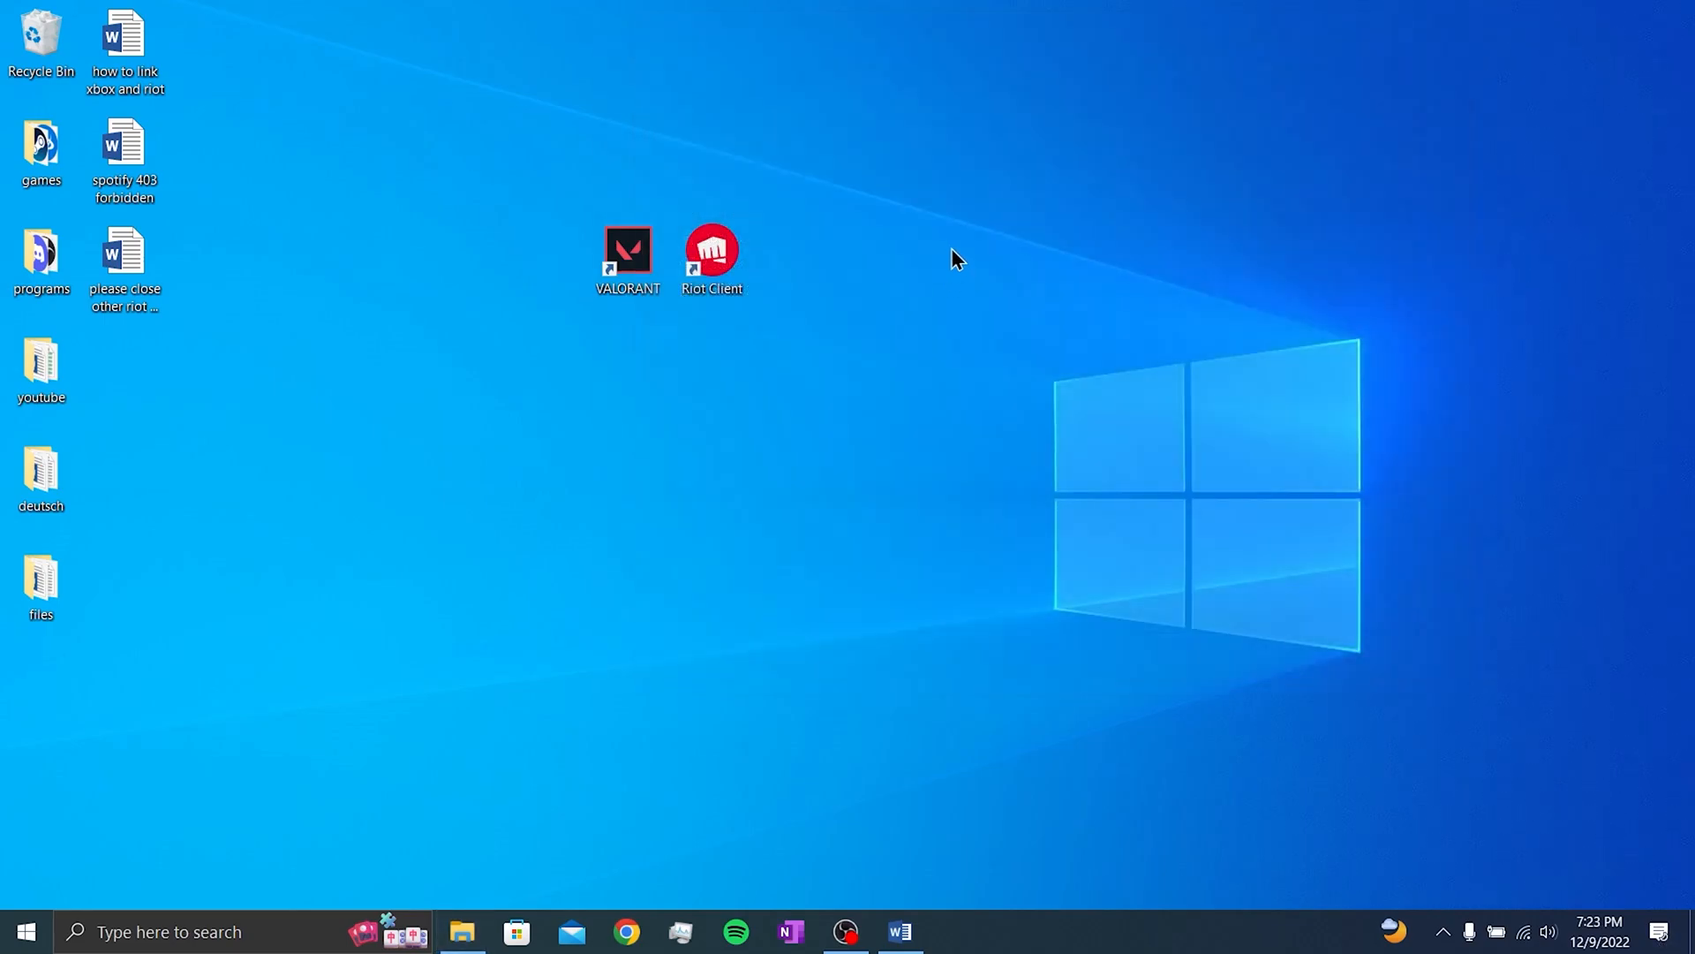
pyautogui.moveTo(297, 919)
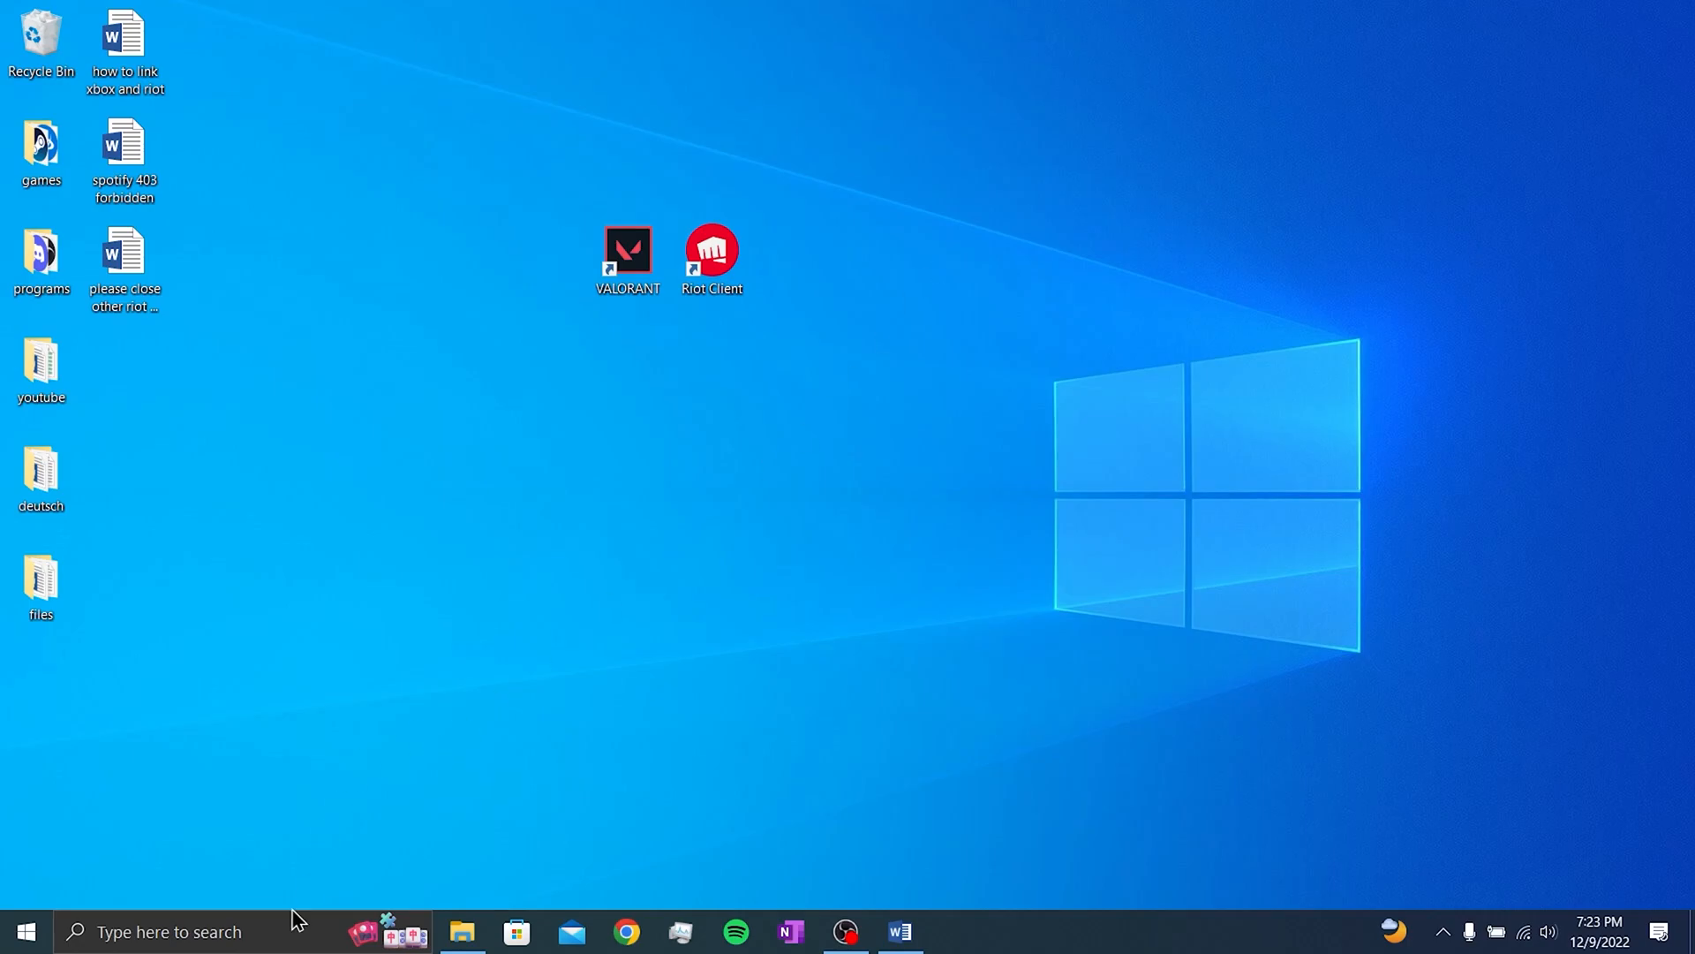
# Uninstall Riot Vanguard from Control Panel's Programs and Features list.
pyautogui.write('conr')
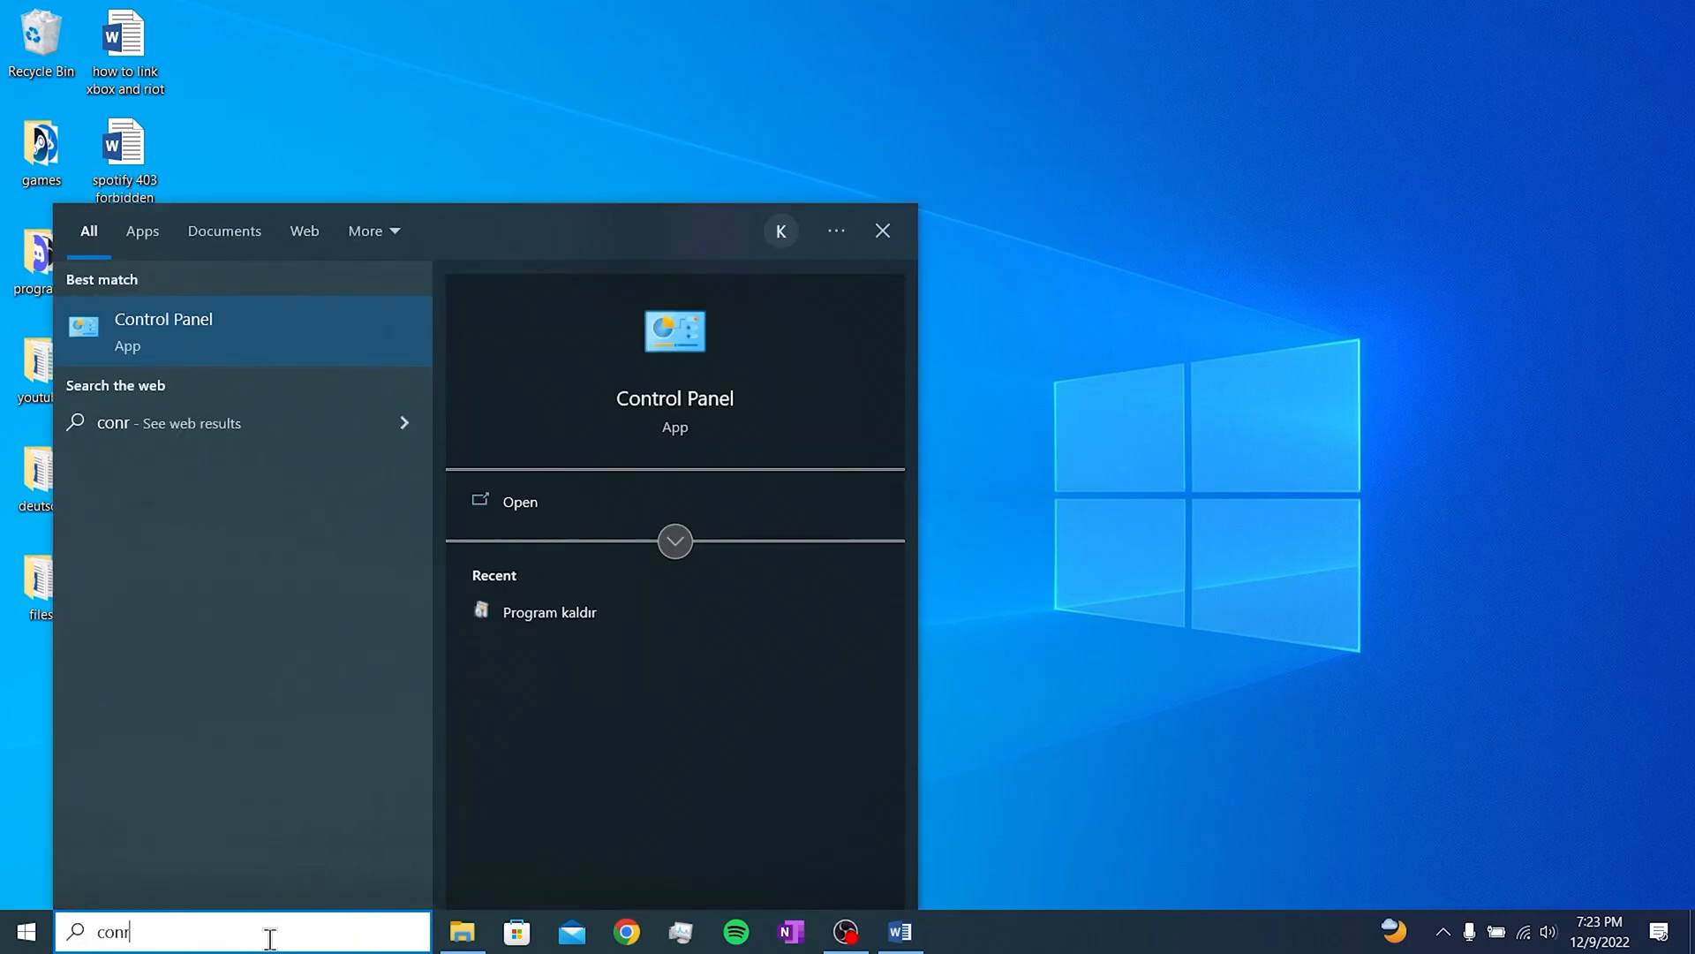
pyautogui.click(548, 611)
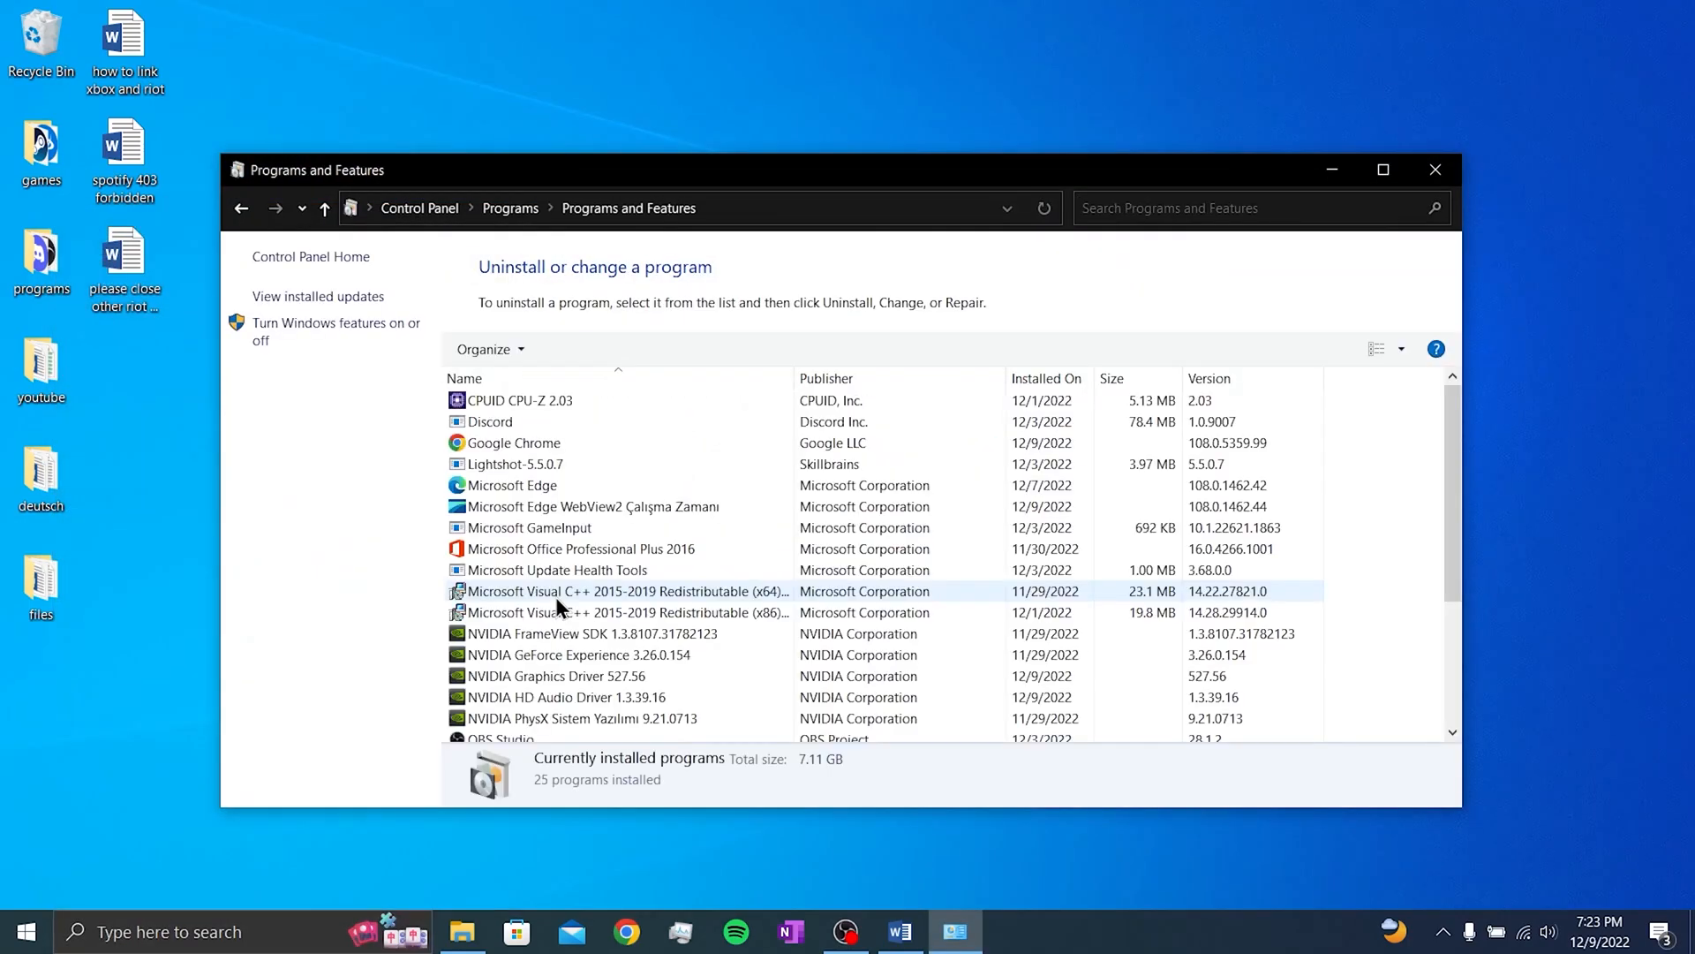
pyautogui.click(1382, 169)
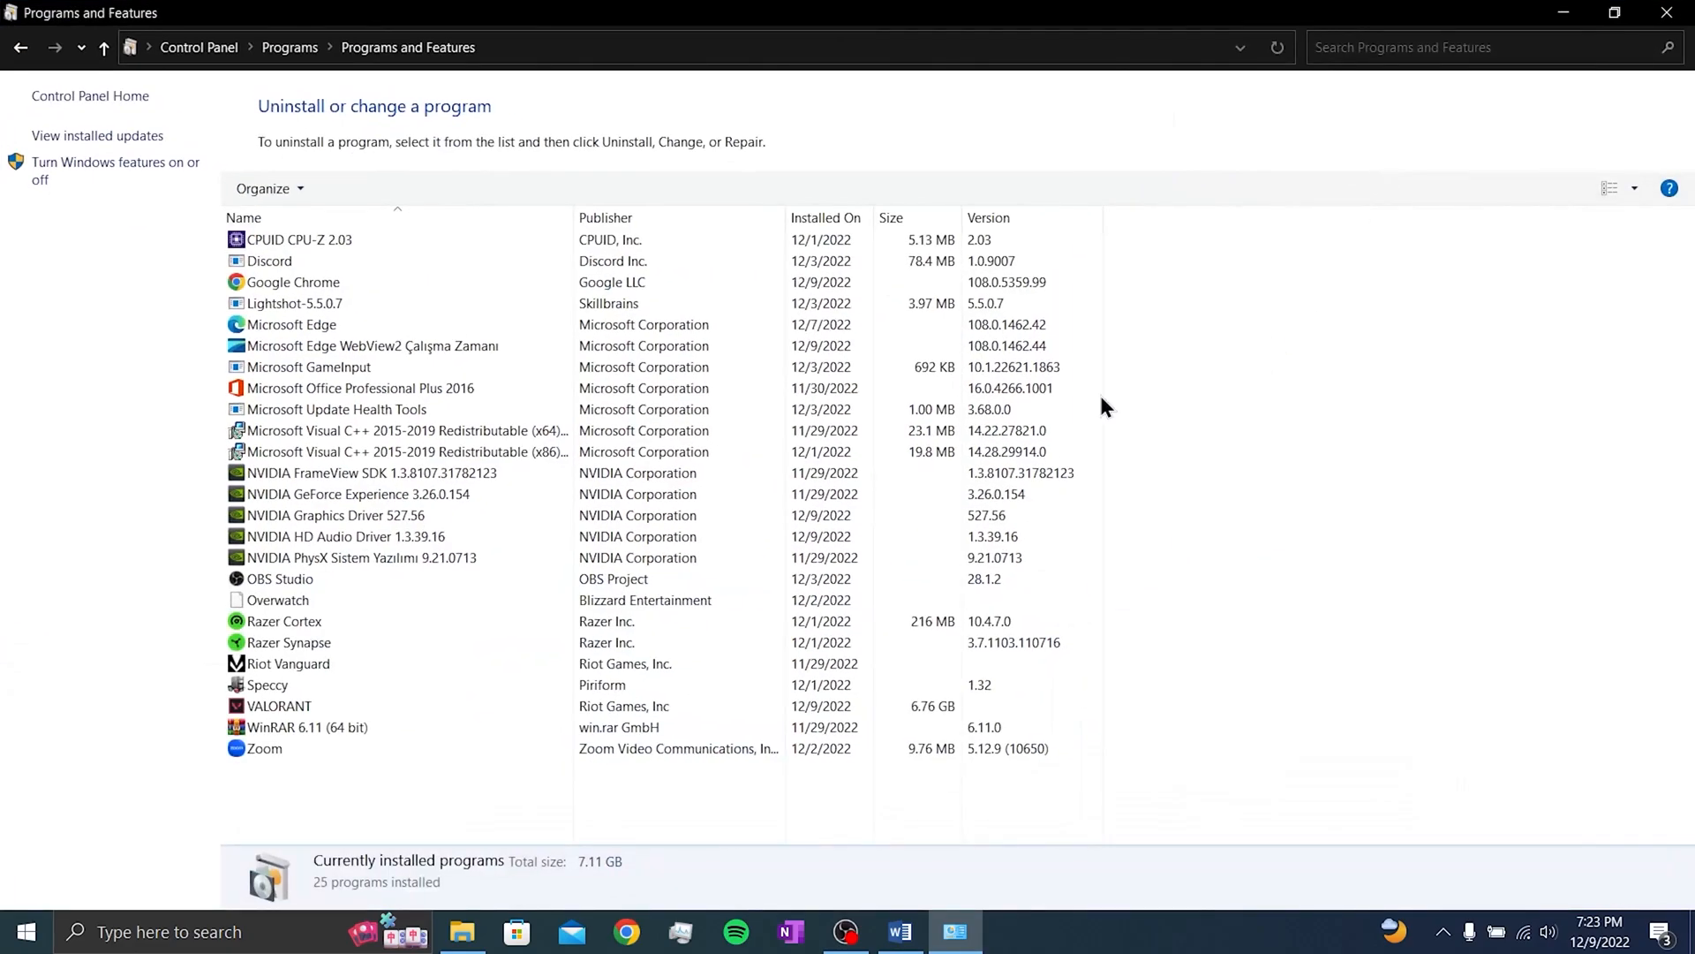
pyautogui.click(288, 664)
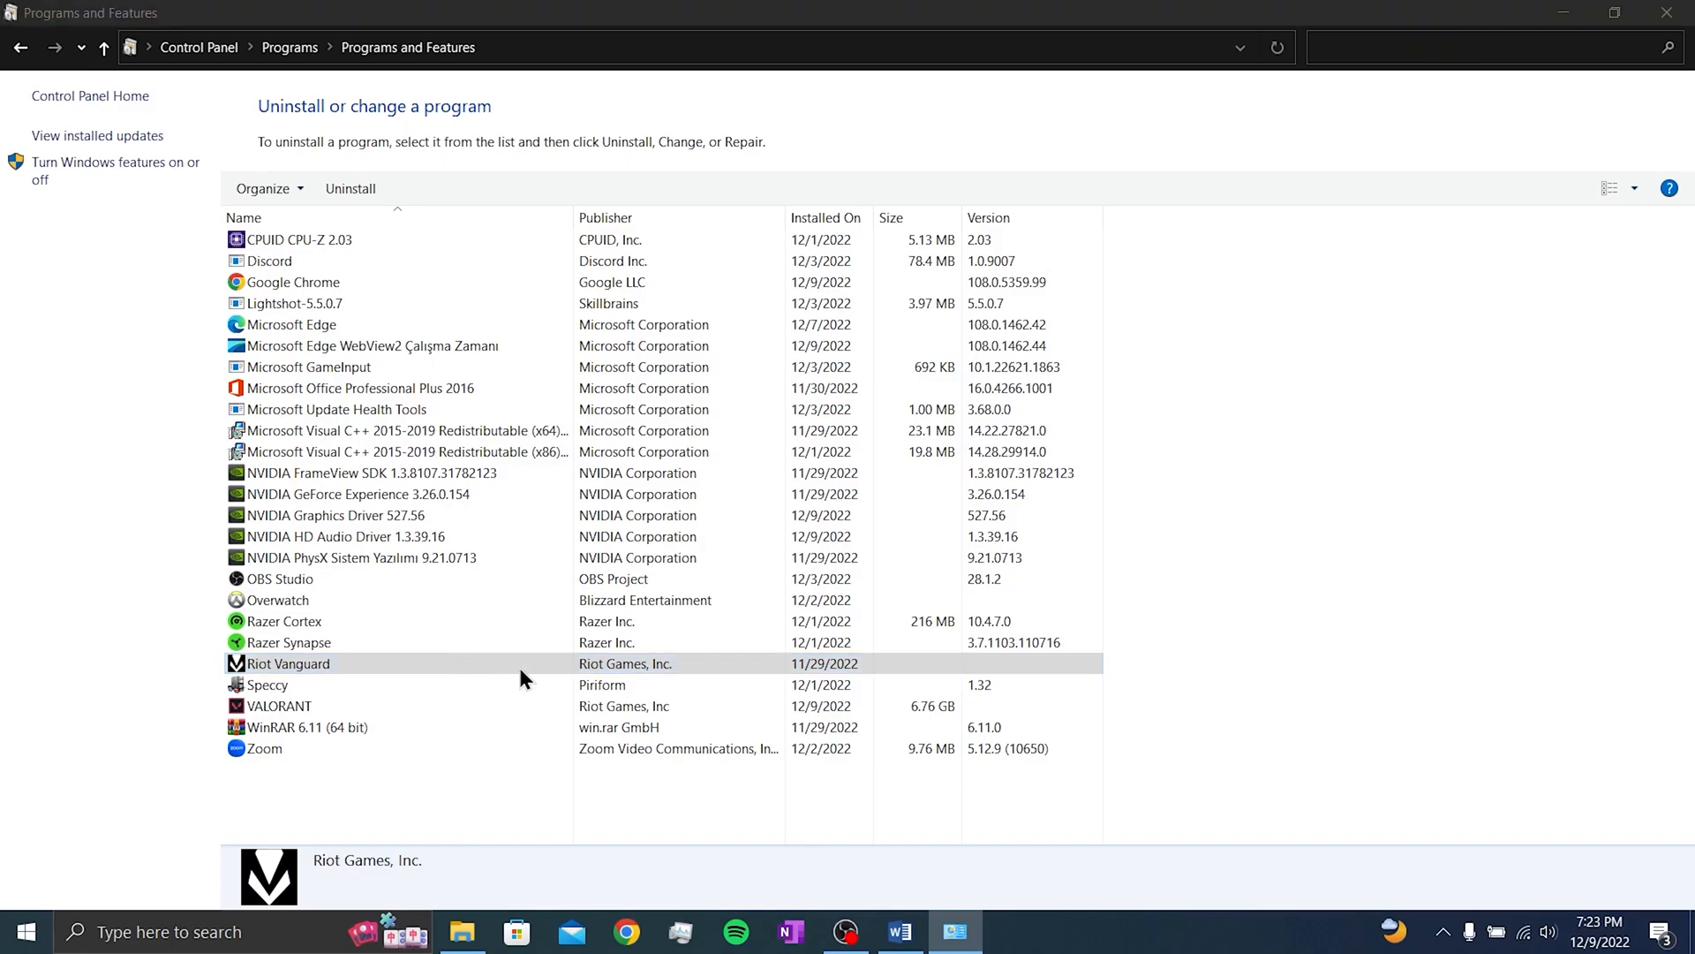
pyautogui.click(286, 663)
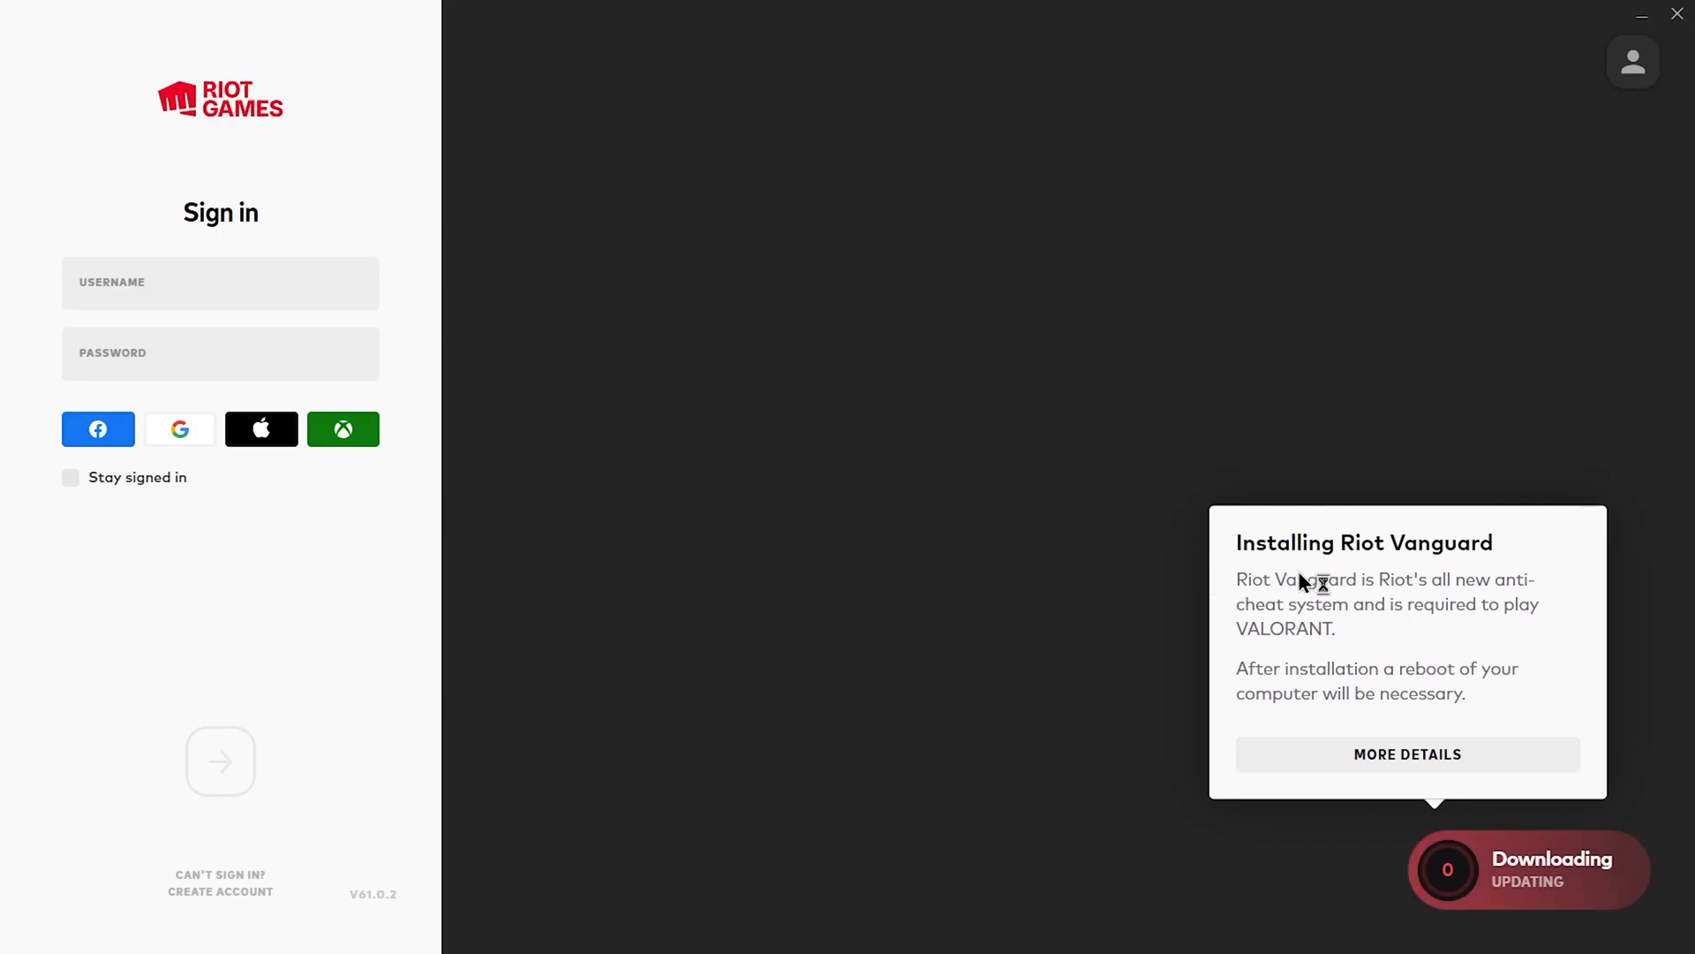
pyautogui.moveTo(1383, 517)
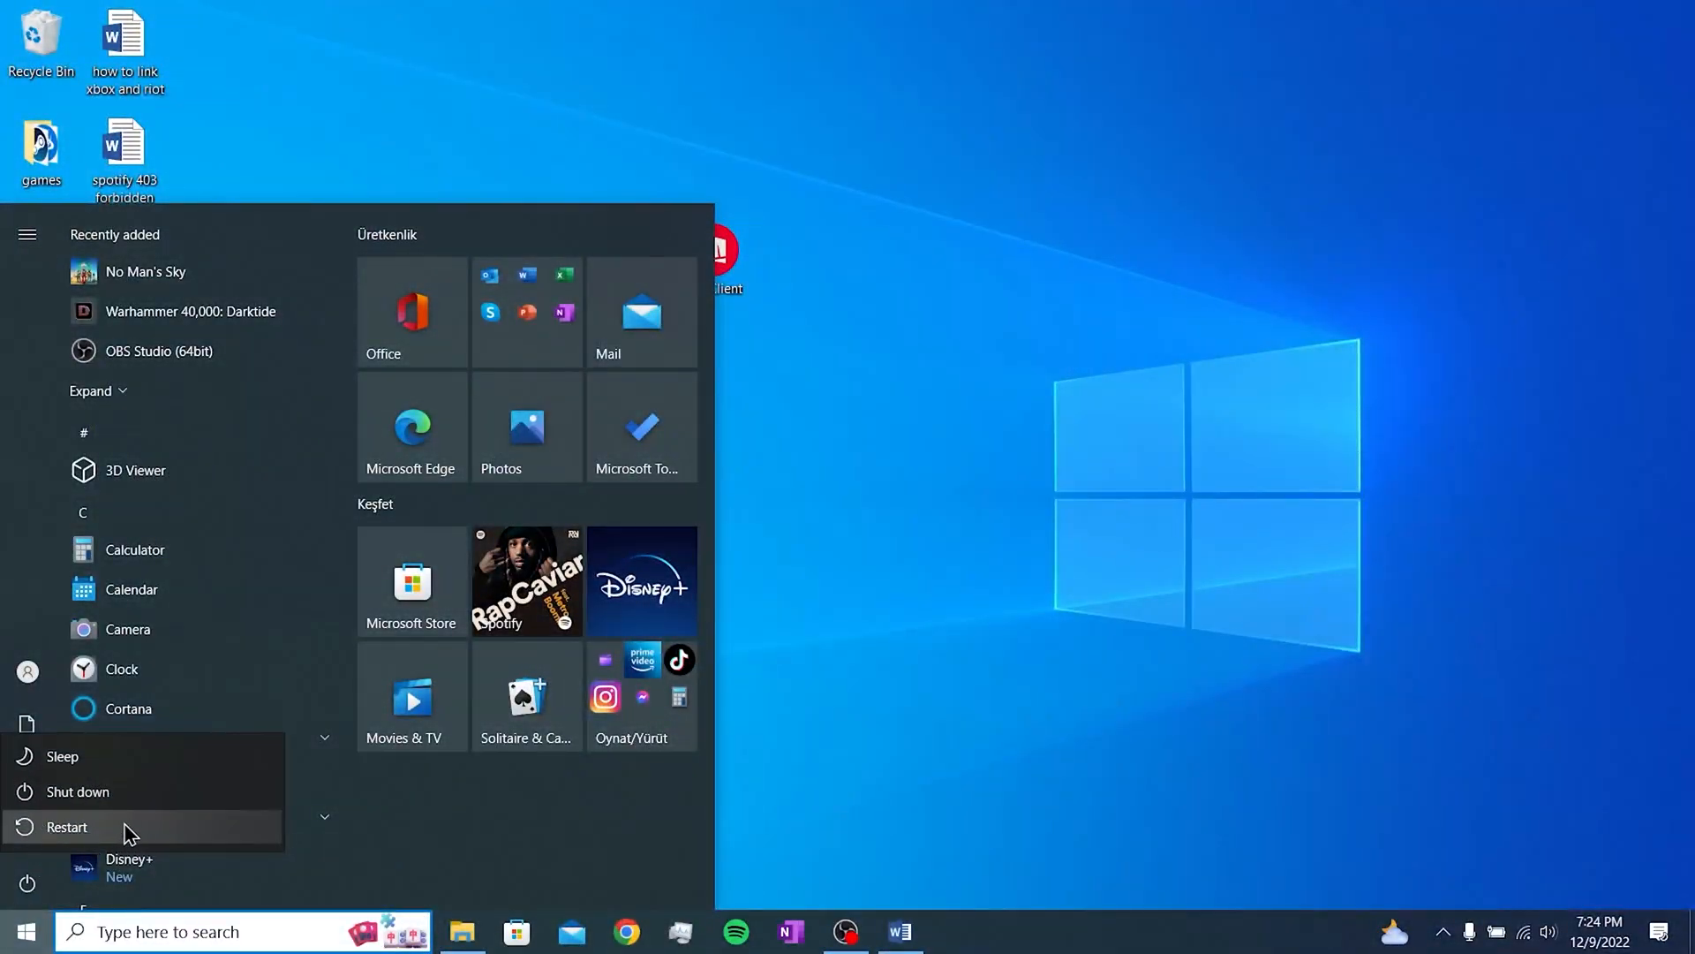
# Restart the computer from the Start menu's Power options.
pyautogui.click(936, 465)
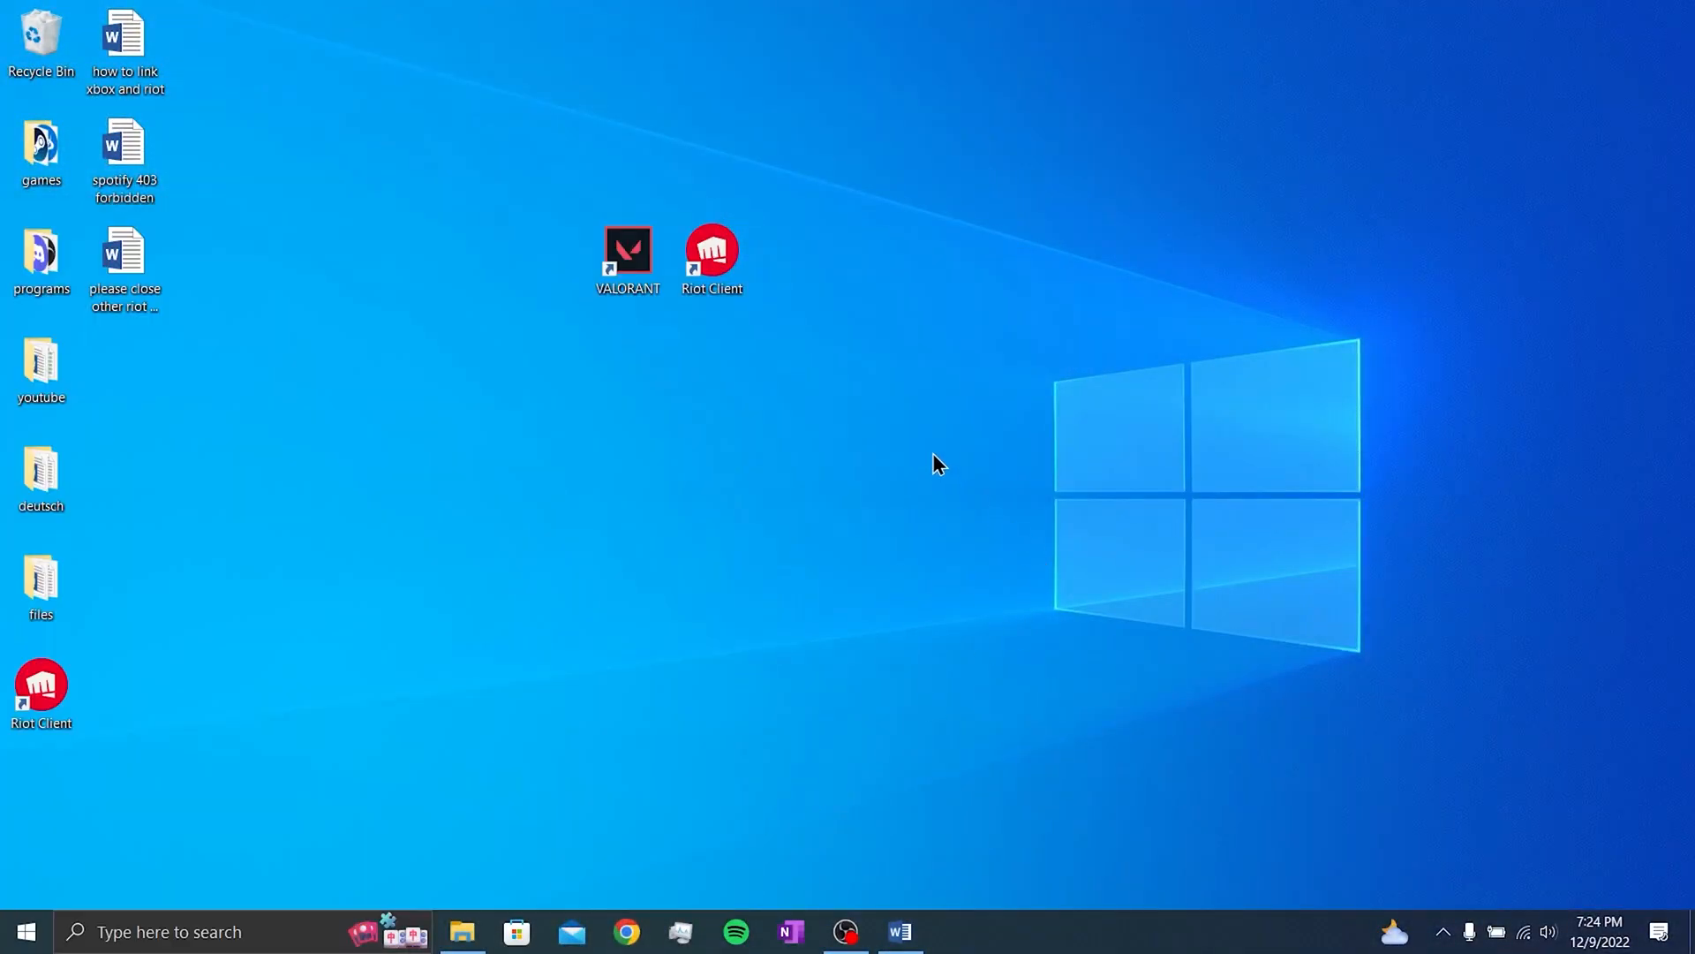
pyautogui.moveTo(948, 448)
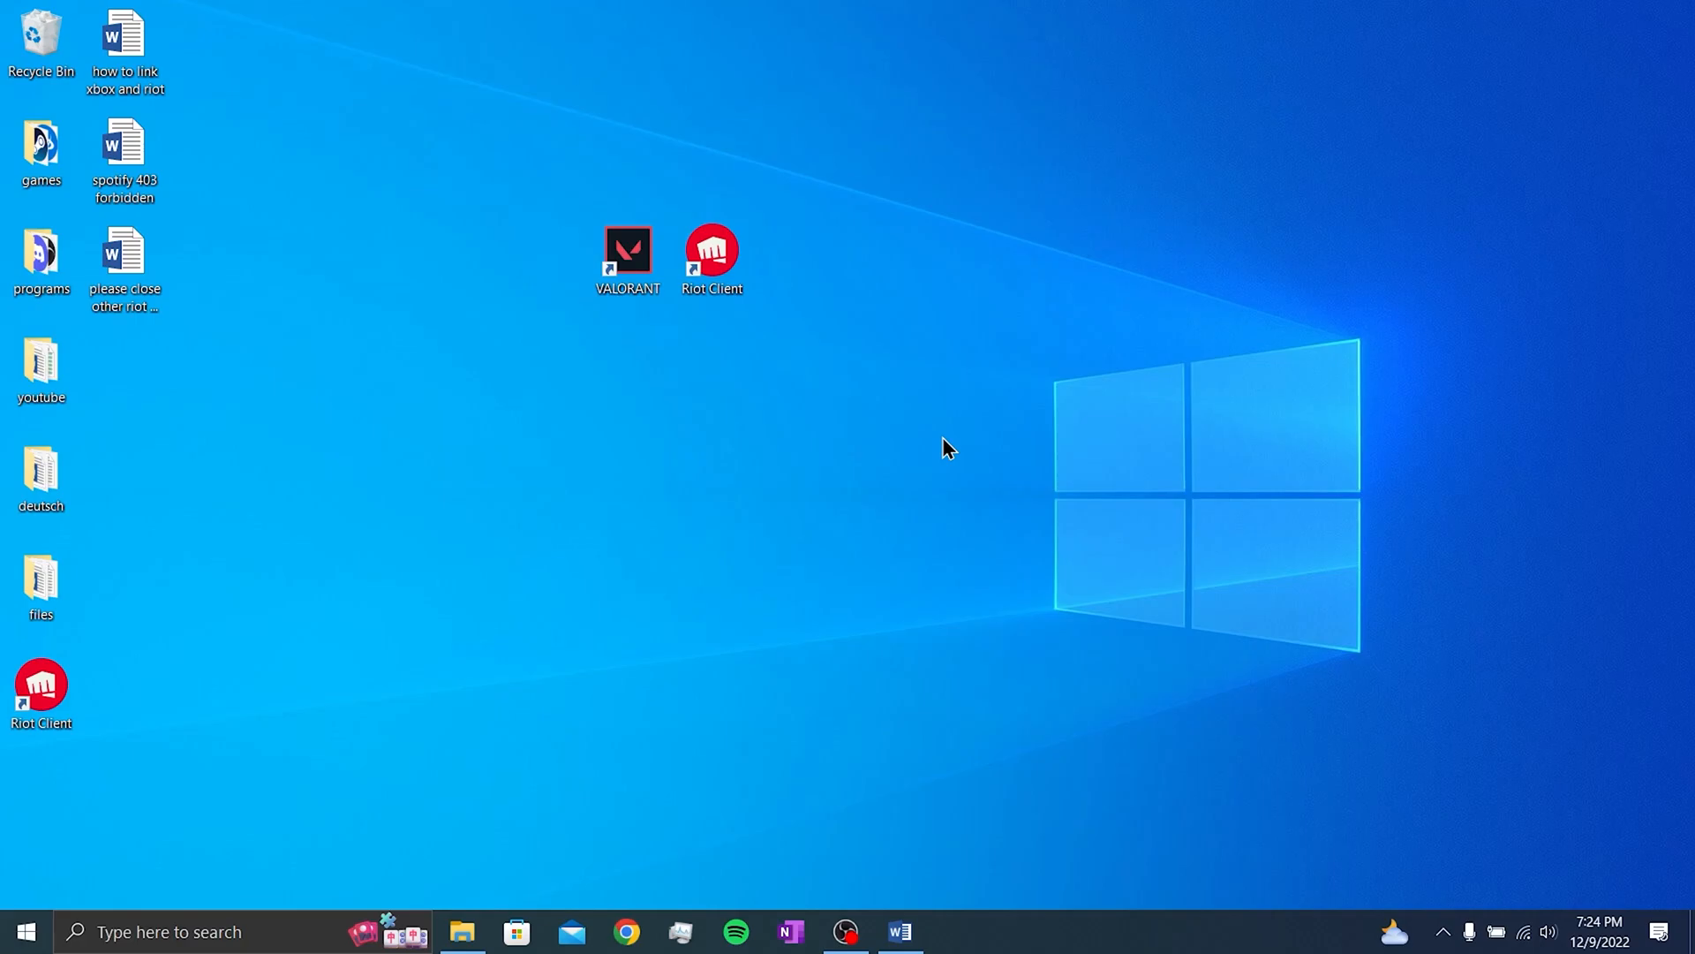
pyautogui.moveTo(854, 444)
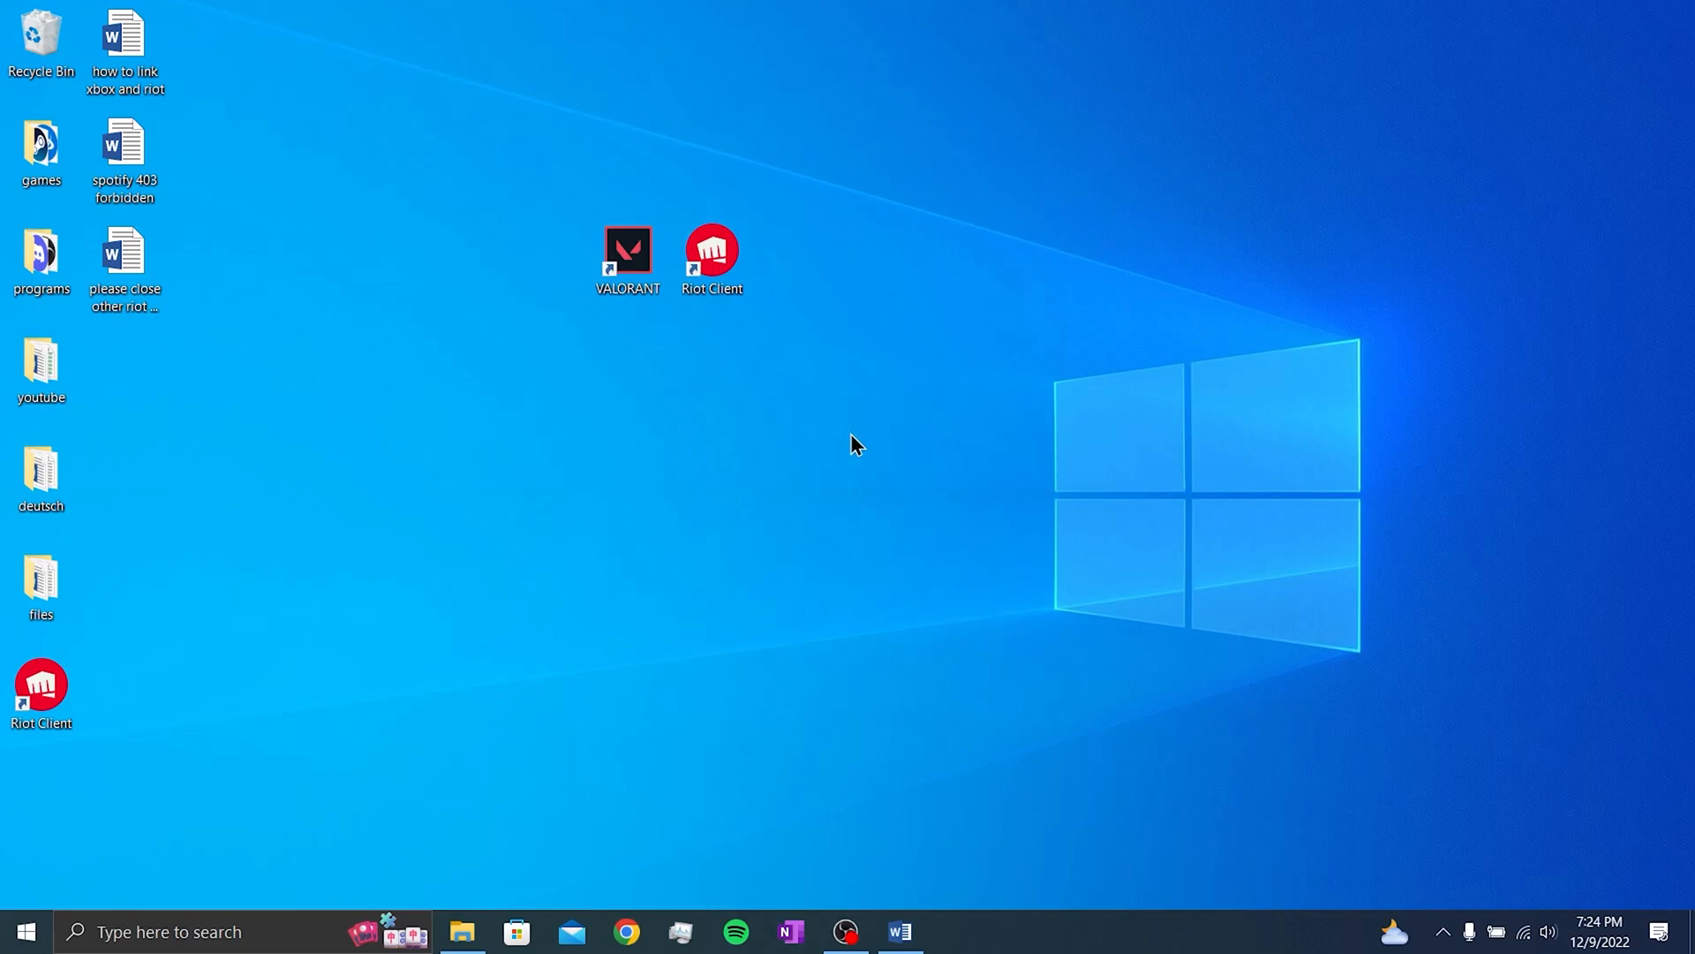
pyautogui.moveTo(806, 406)
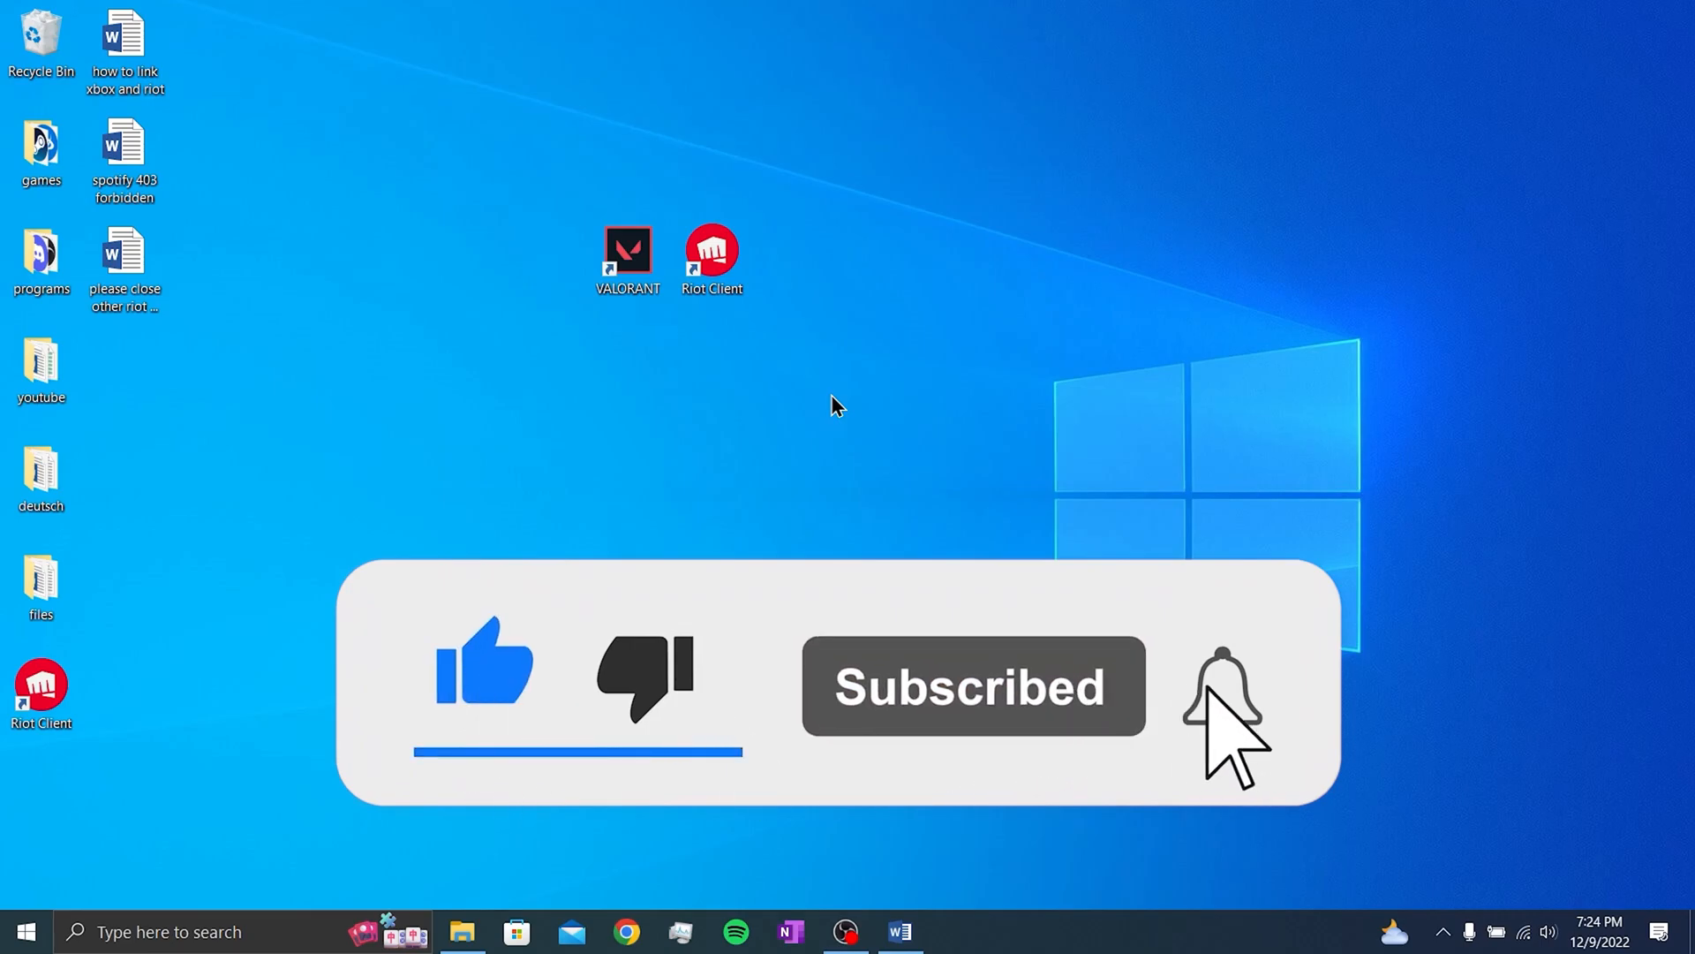
pyautogui.click(1220, 688)
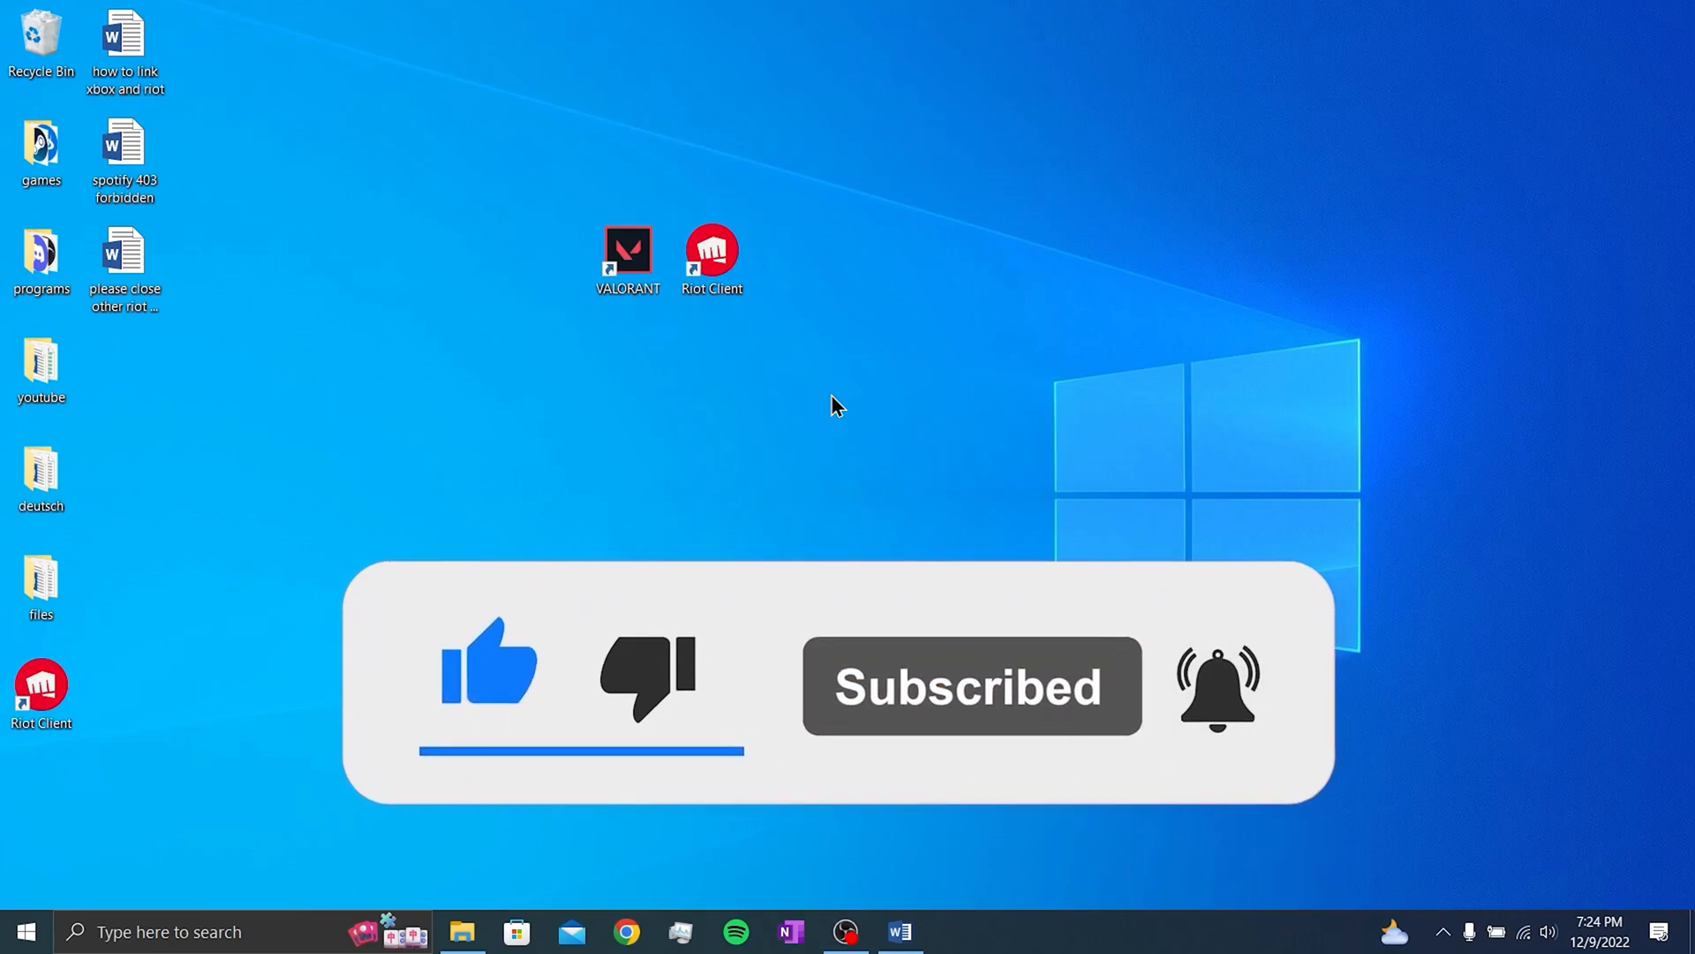